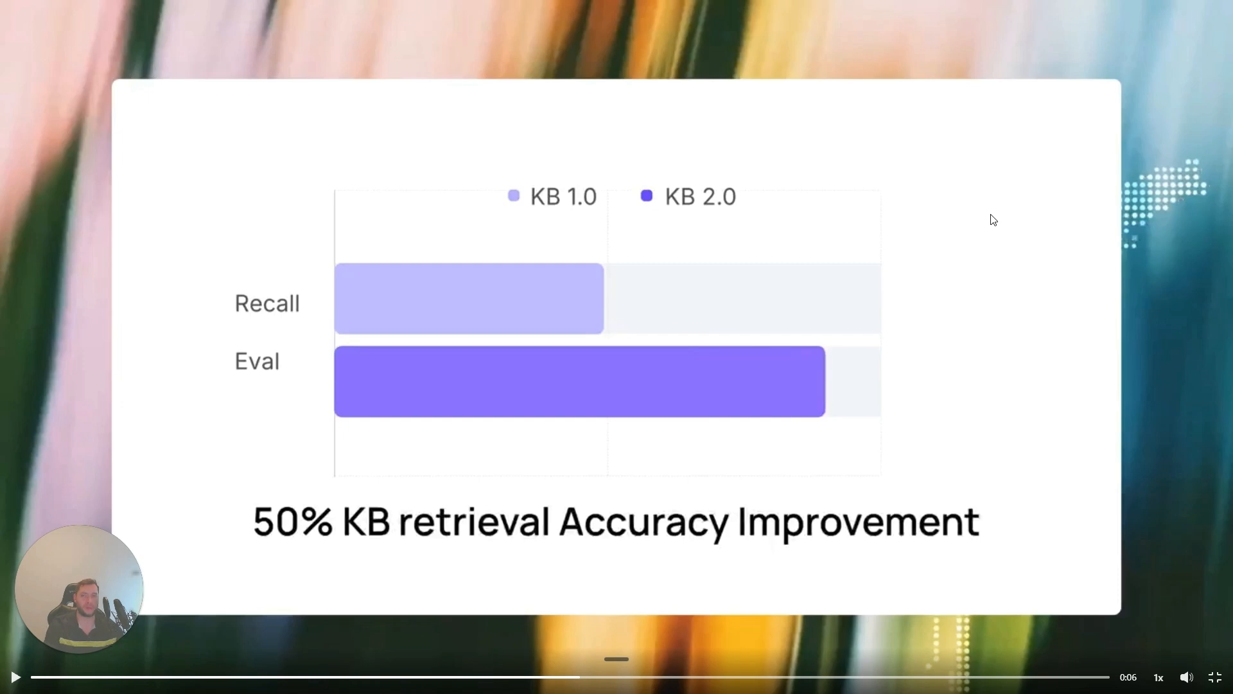
Pan the canvas to show the Welcome, Extract Variables, Logic Split, and qualified/not-qualified nodes.
left_click(1051, 12)
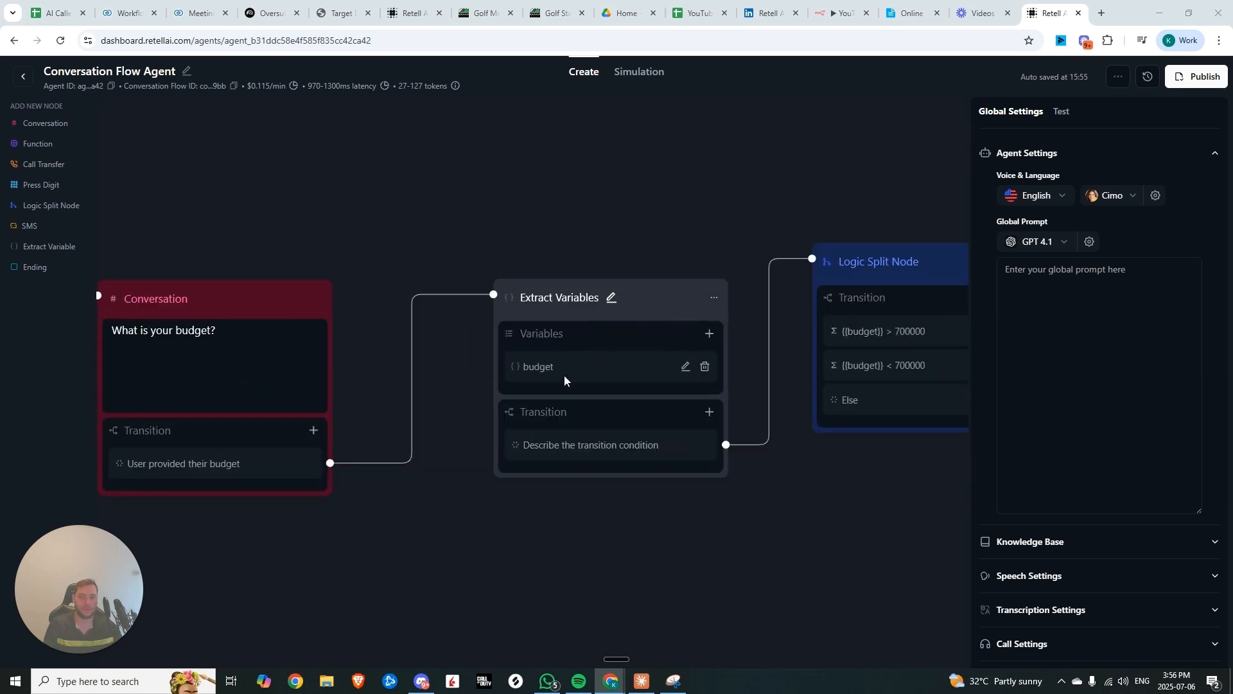
mouse_move(547, 370)
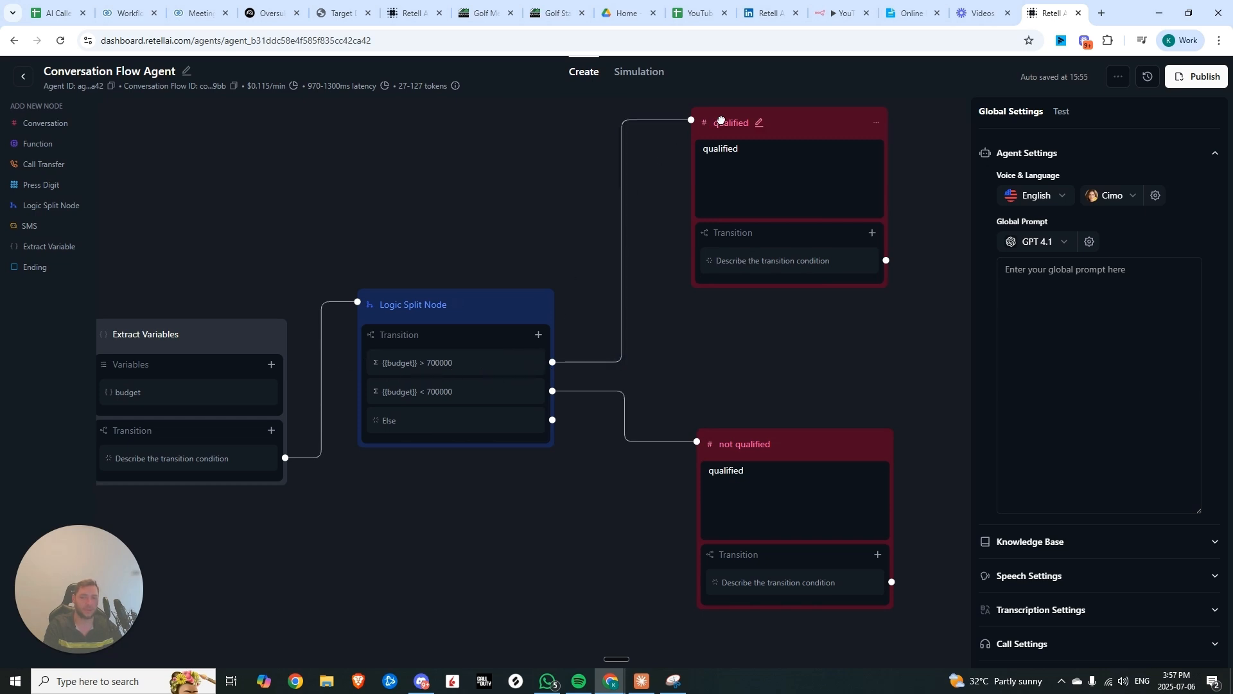
mouse_move(527, 550)
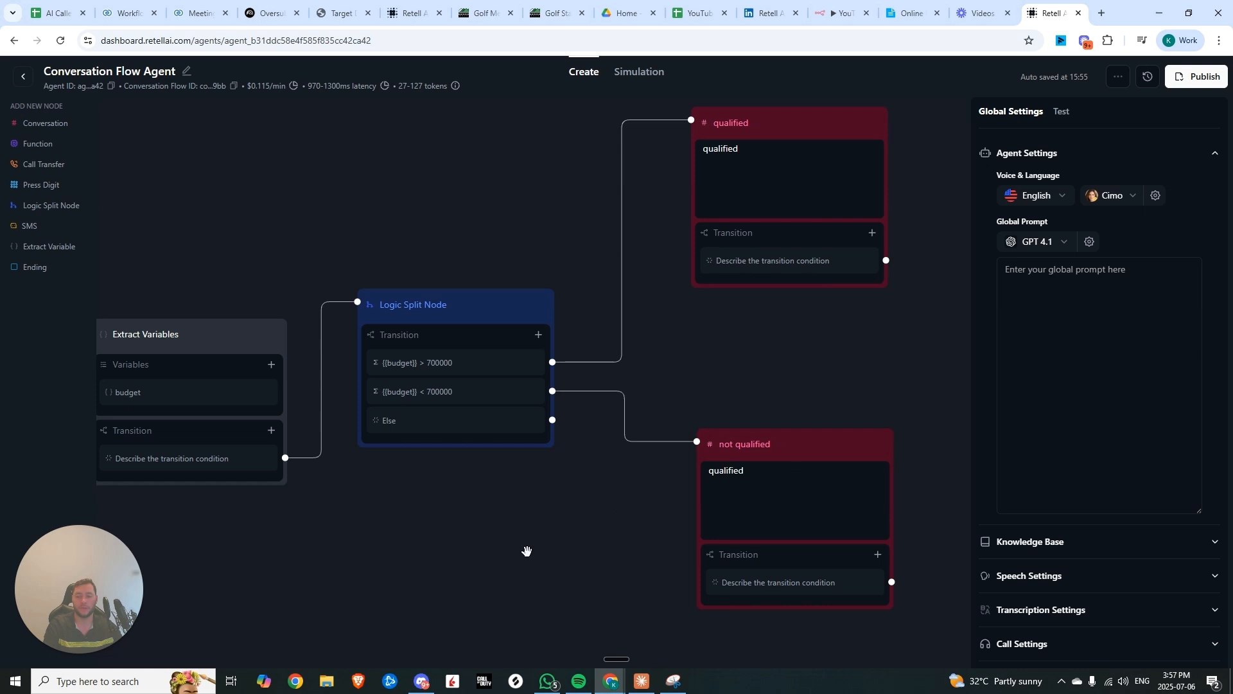
left_click_drag(527, 550, 763, 473)
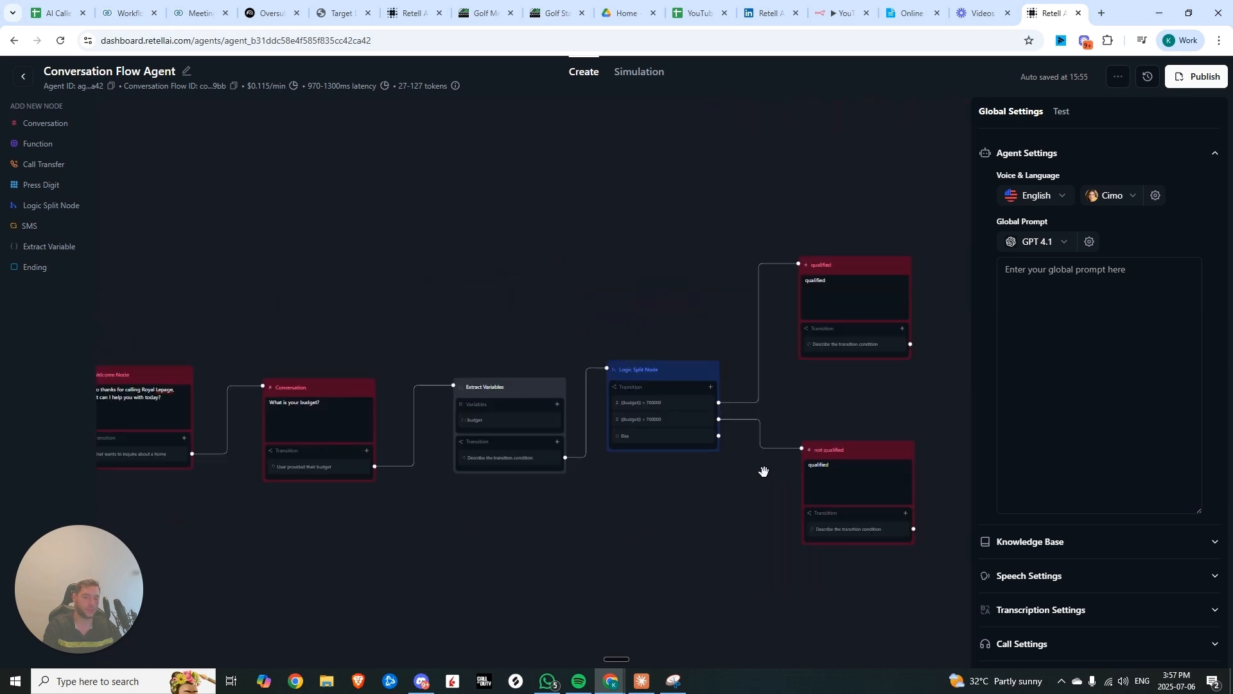
left_click_drag(763, 473, 635, 526)
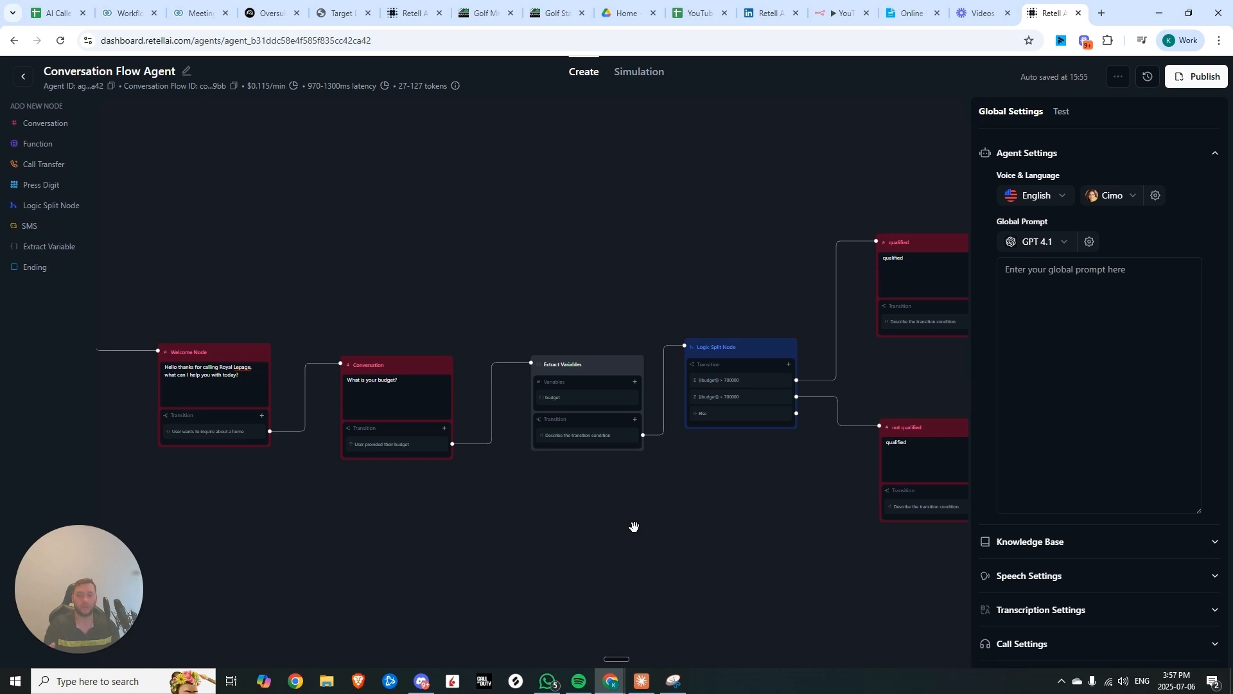
Preview the Extract Variables add-variable form, then select the Transfer Call node.
left_click(635, 382)
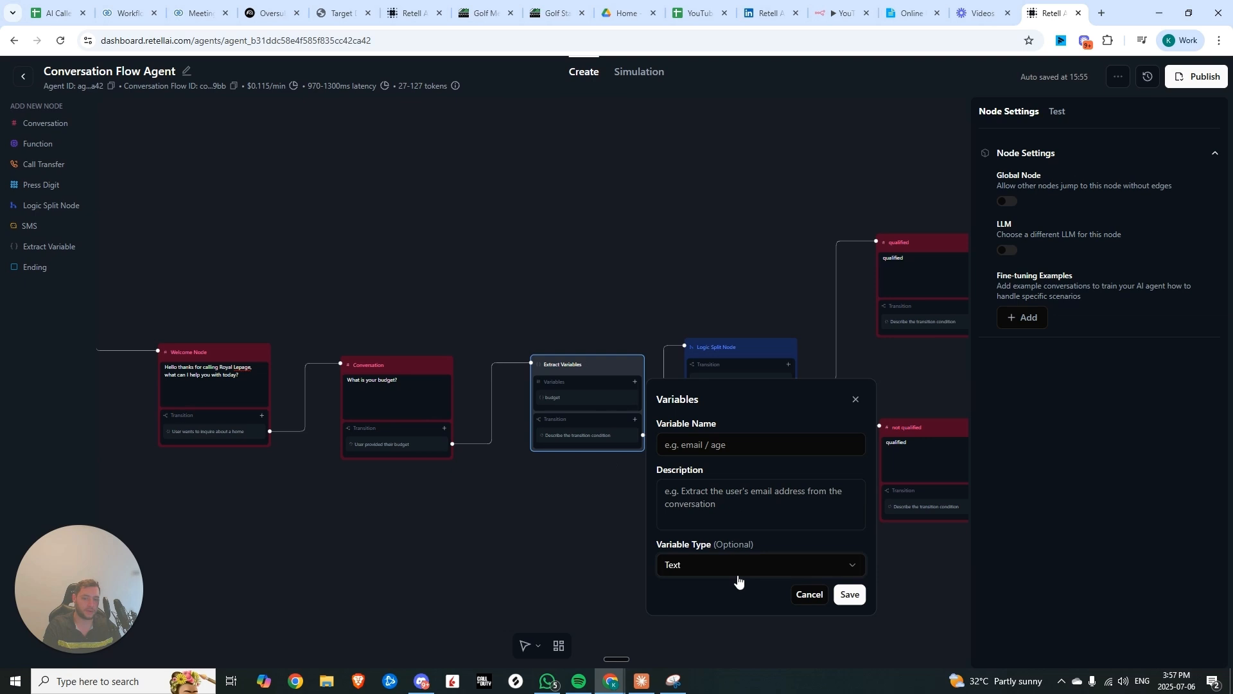
left_click(757, 564)
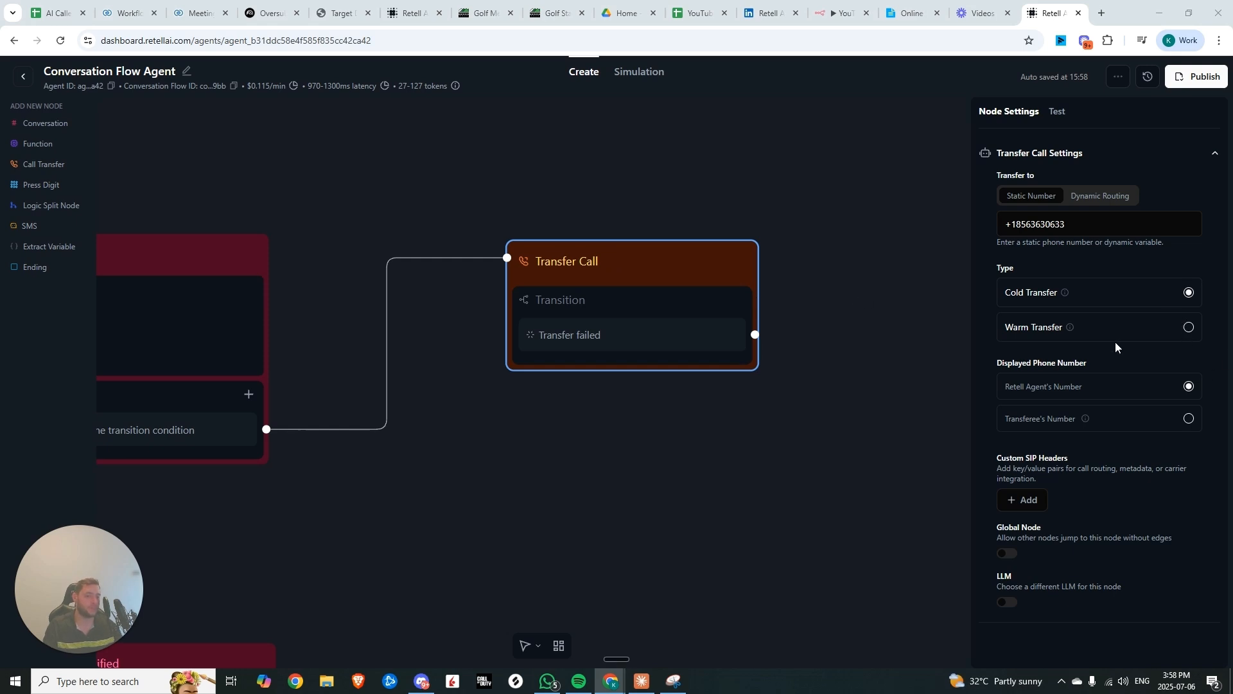
Switch the Transfer Call node to Warm Transfer with Ringtone as on-hold music.
left_click(1188, 326)
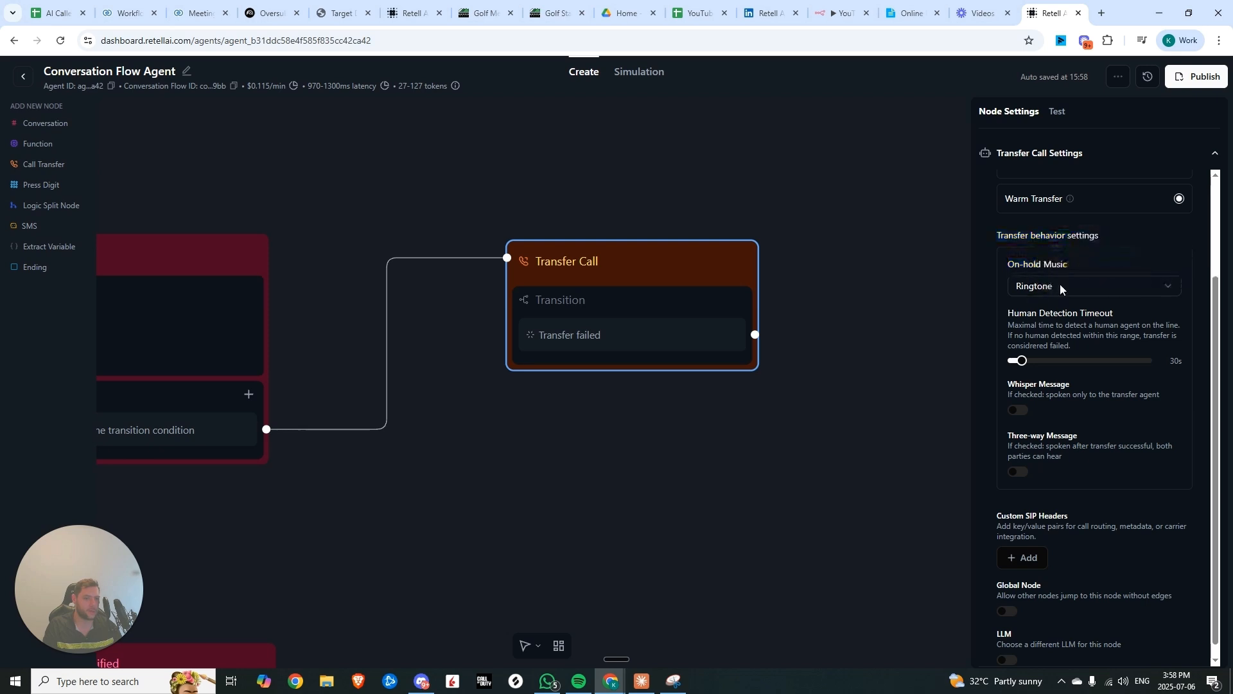
left_click(1090, 285)
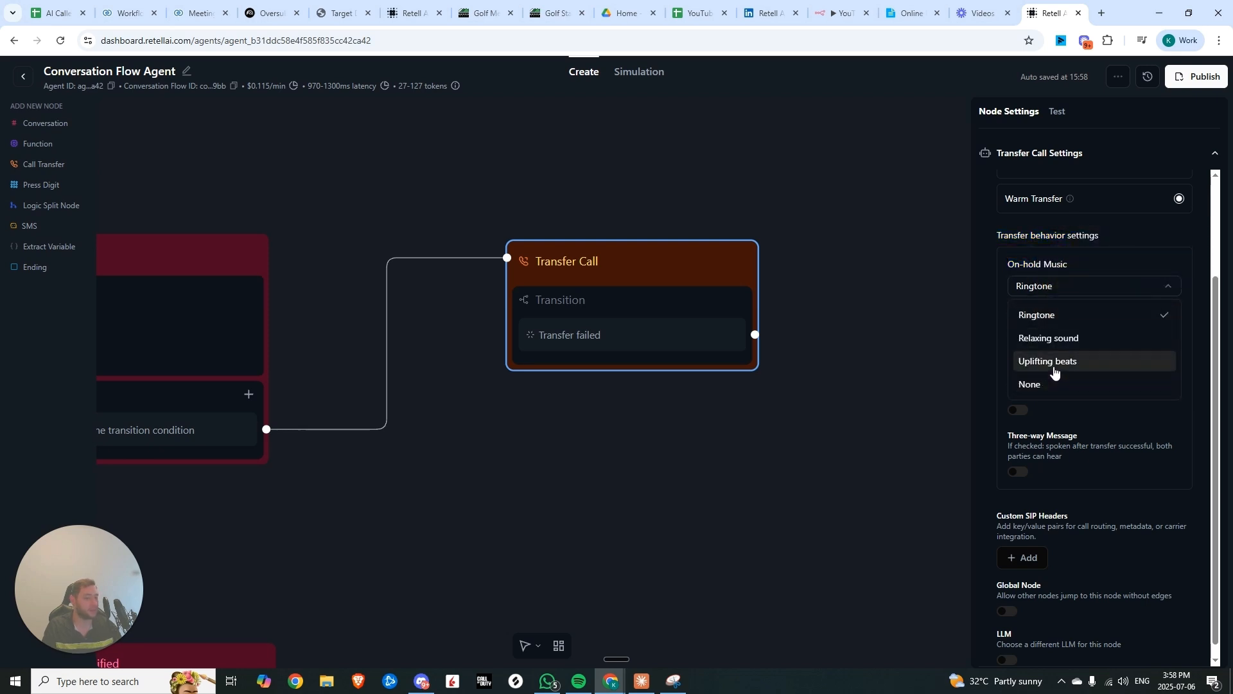
left_click(1036, 315)
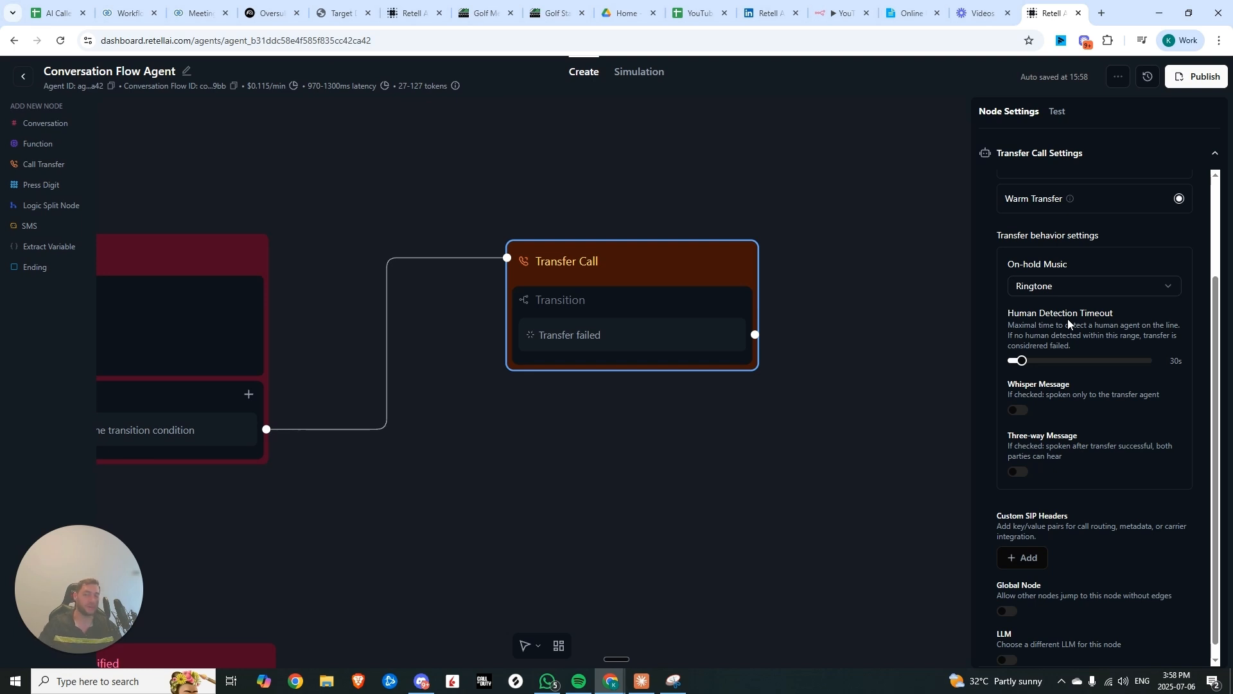
mouse_move(1008, 312)
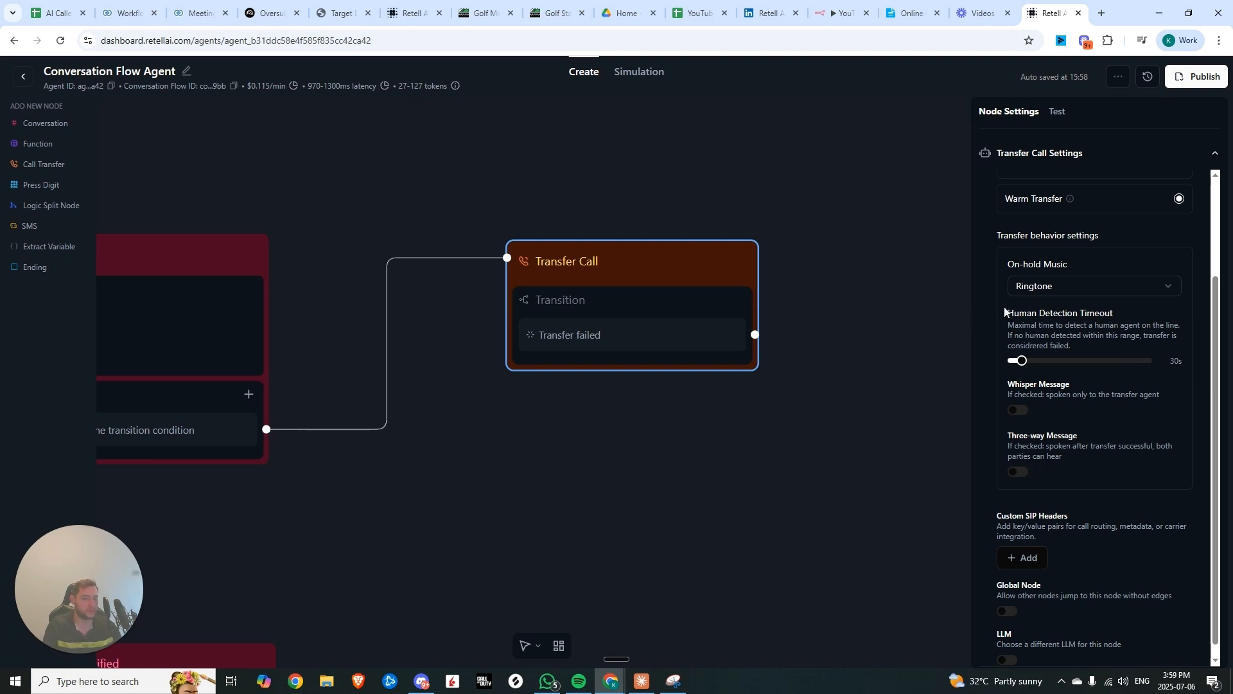
mouse_move(1089, 353)
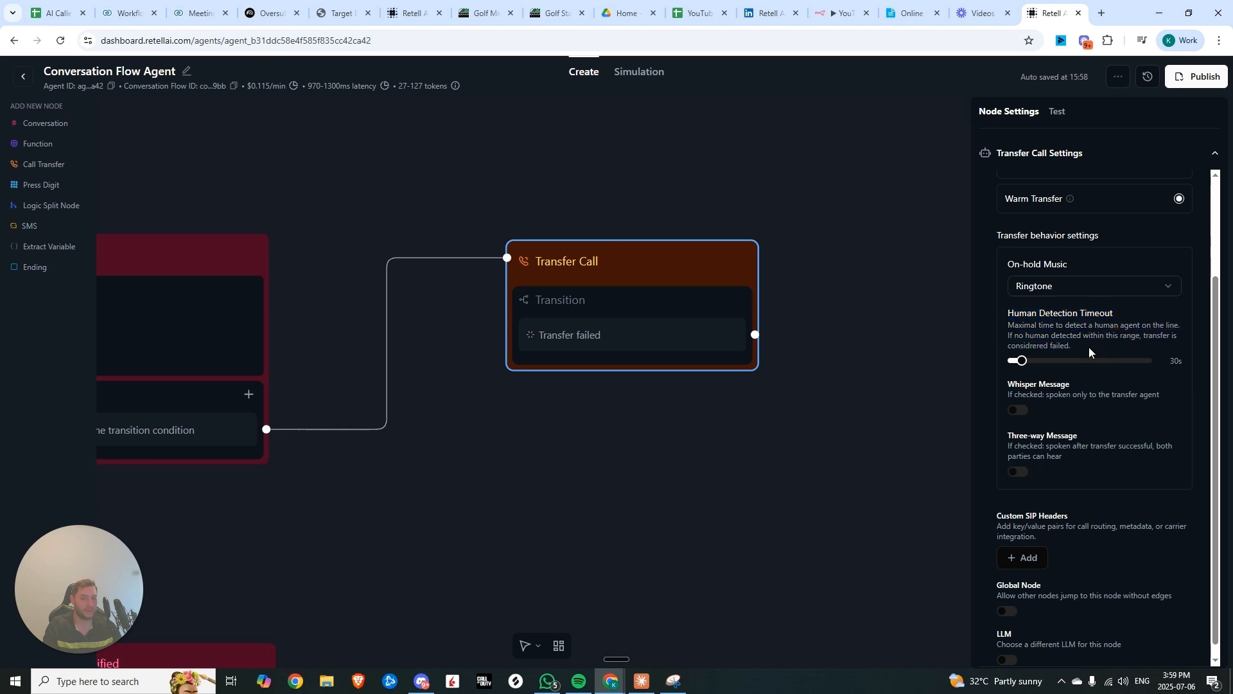
left_click_drag(1009, 334, 1070, 344)
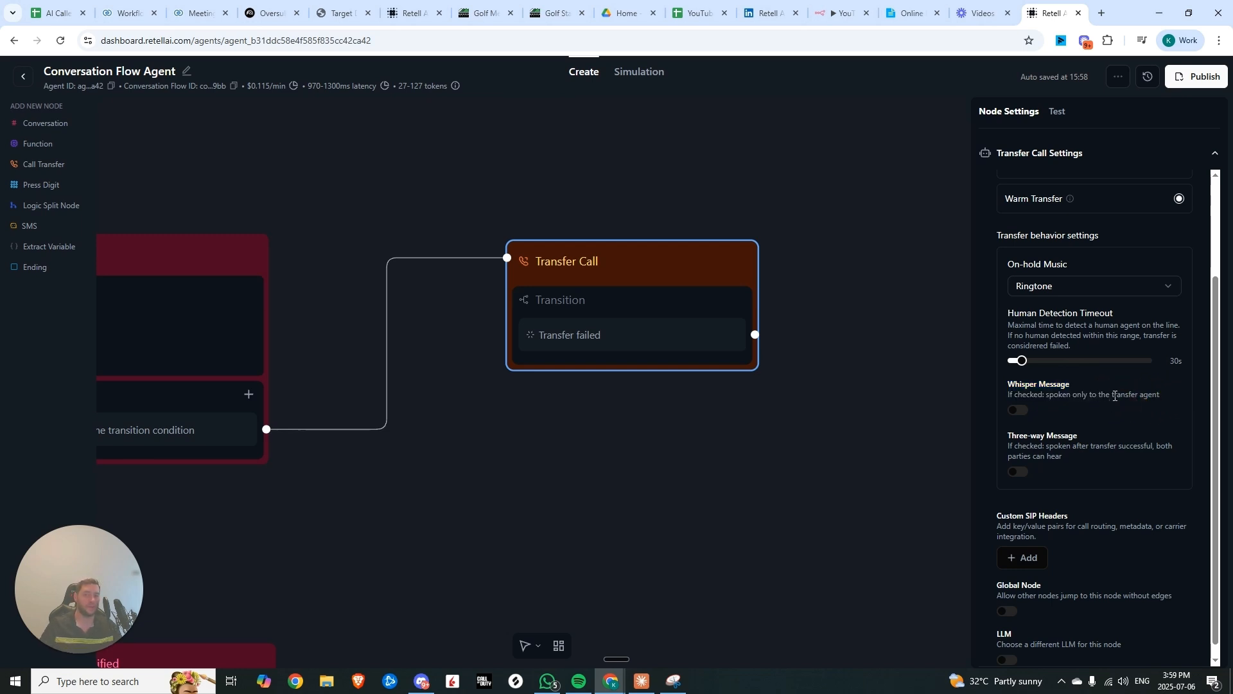
Enable the whisper message and set the handoff message to a static sentence.
left_click(1017, 409)
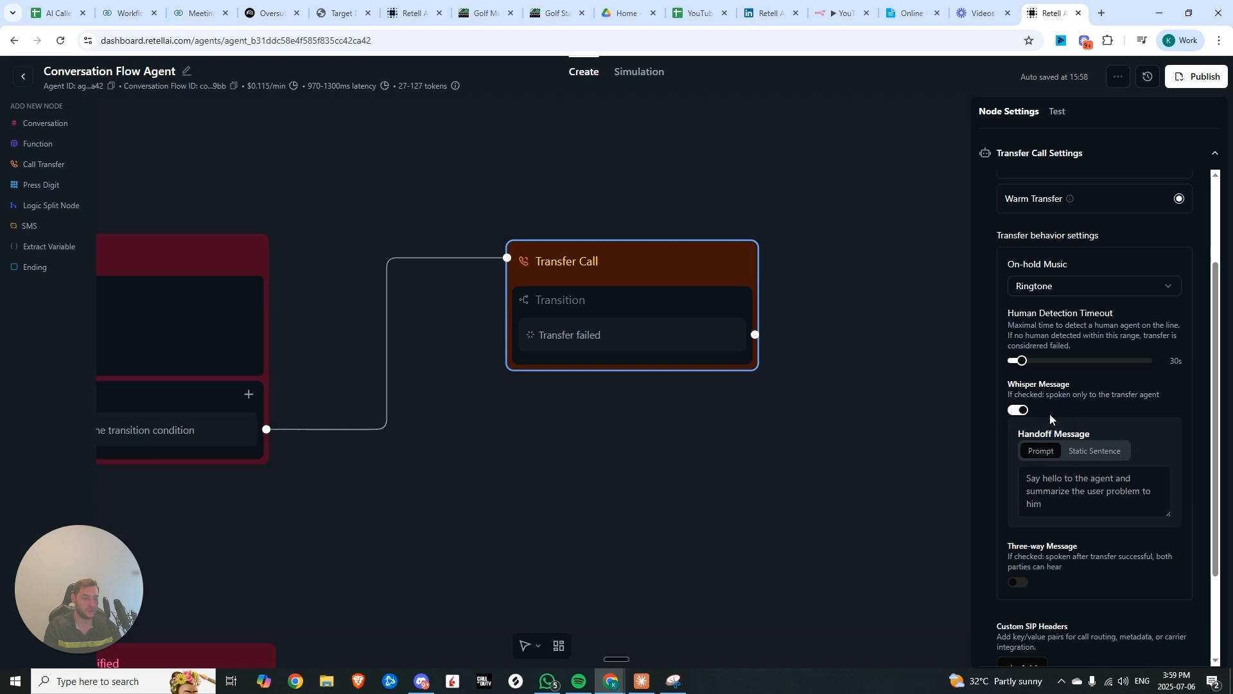
scroll("down", 3)
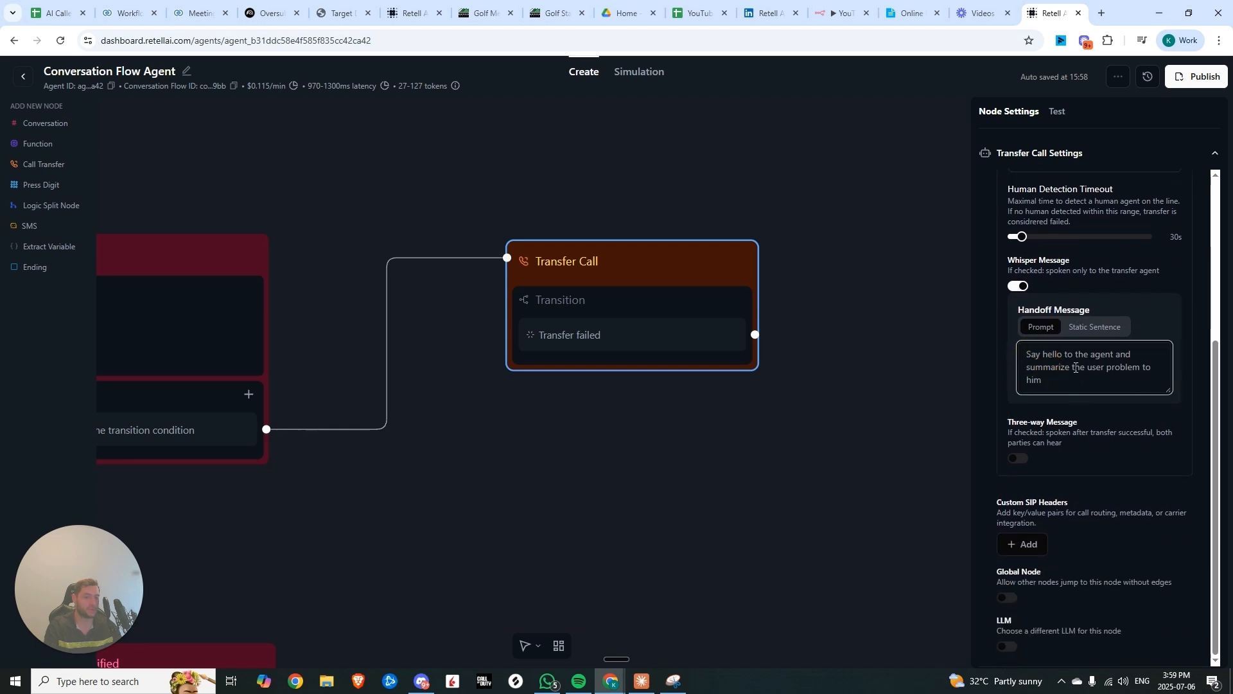
left_click(1093, 327)
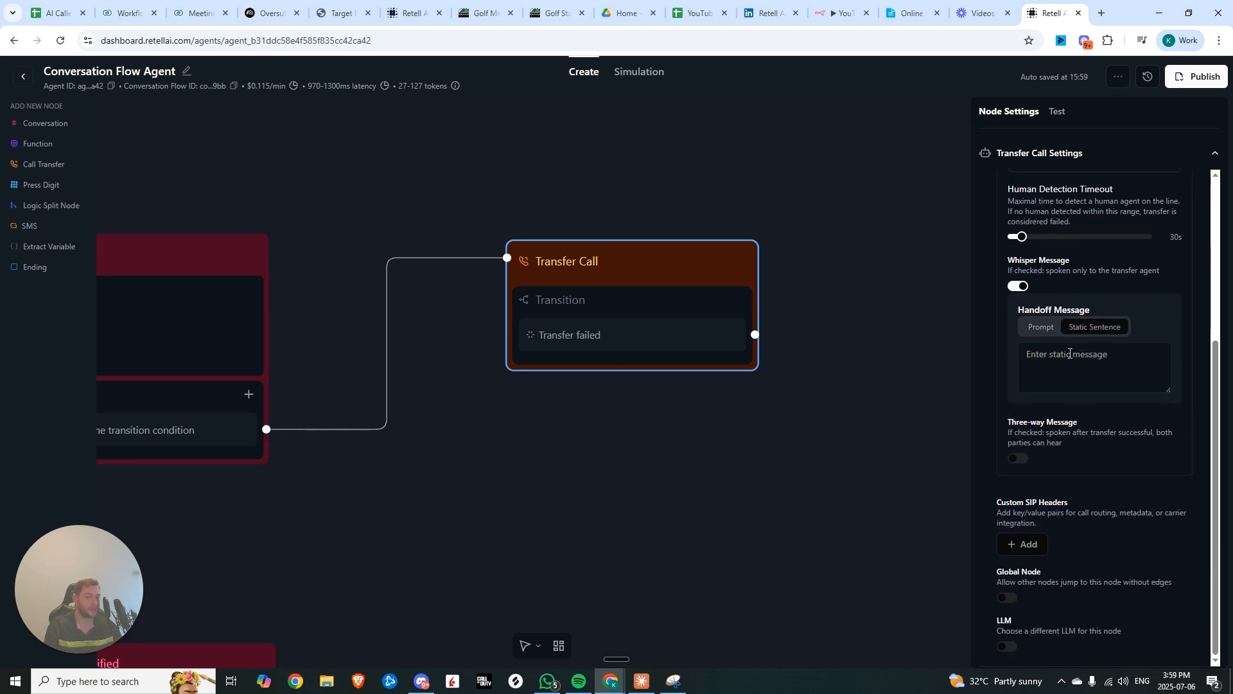
left_click(1040, 327)
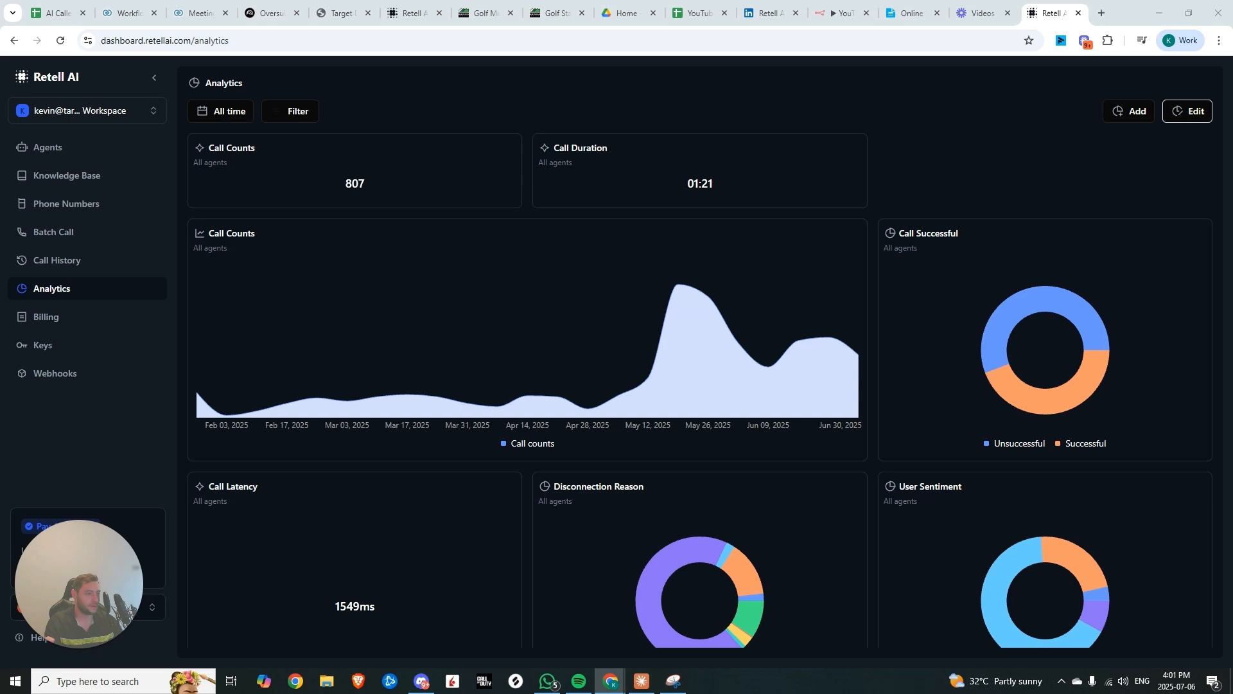
mouse_move(965, 283)
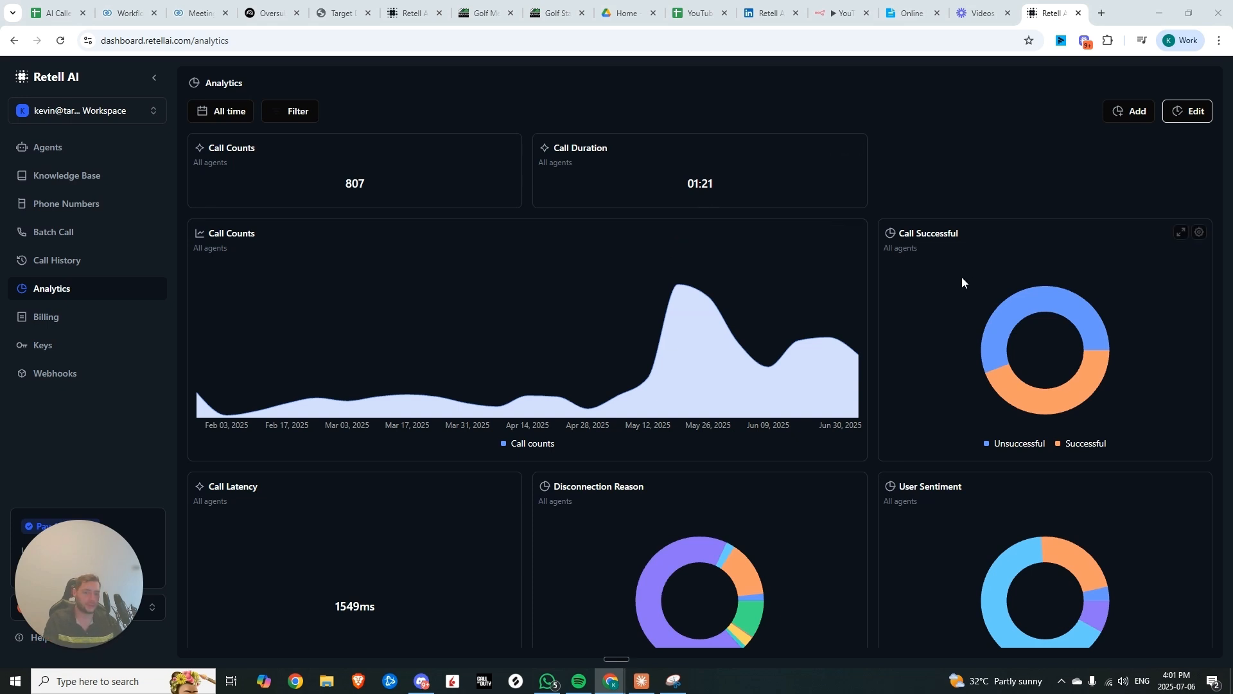
mouse_move(921, 172)
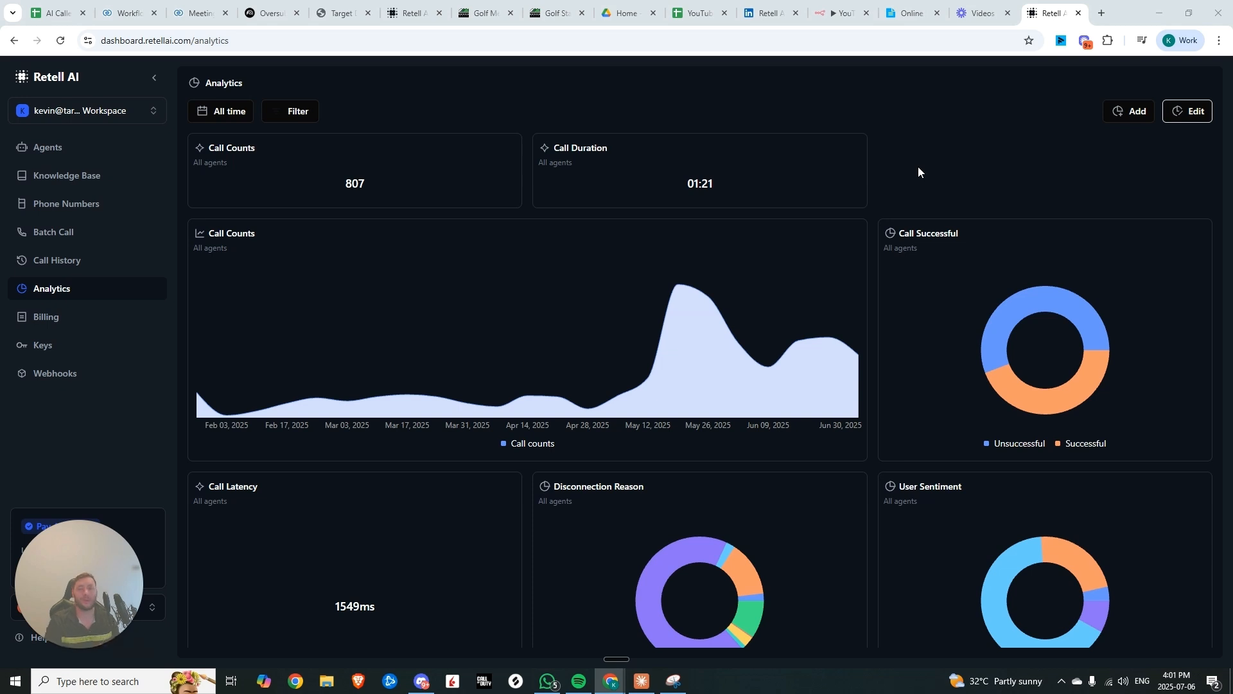
scroll("down", 3)
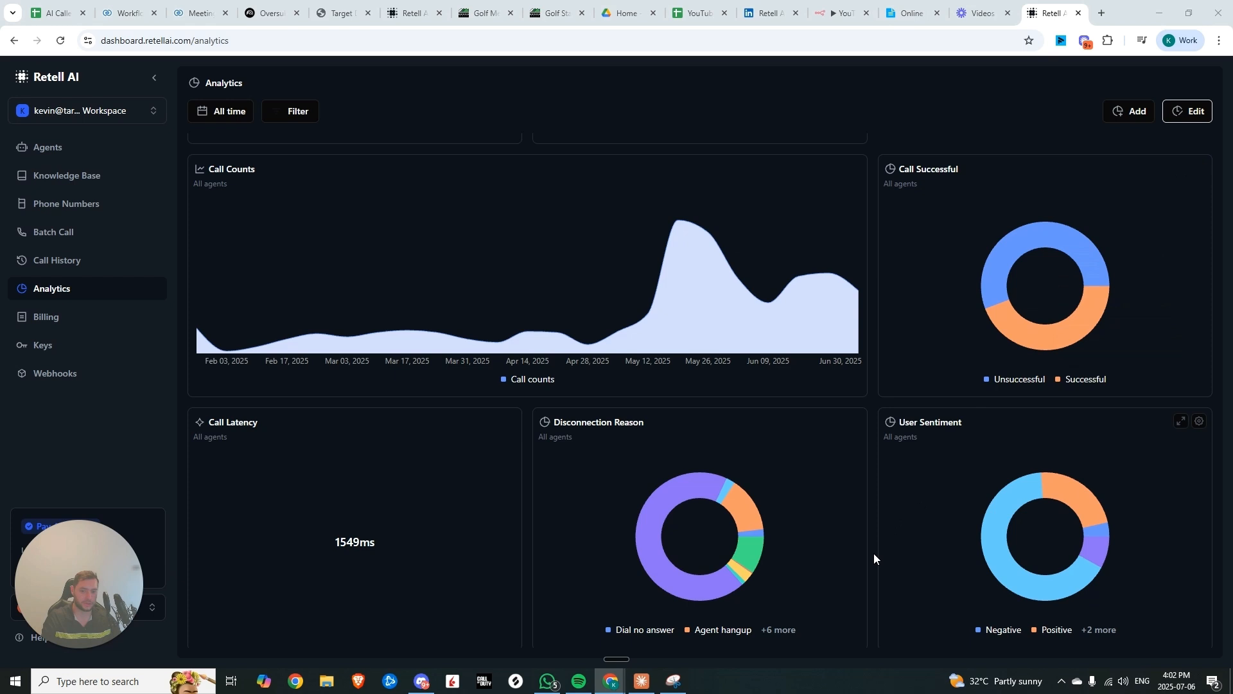
mouse_move(665, 560)
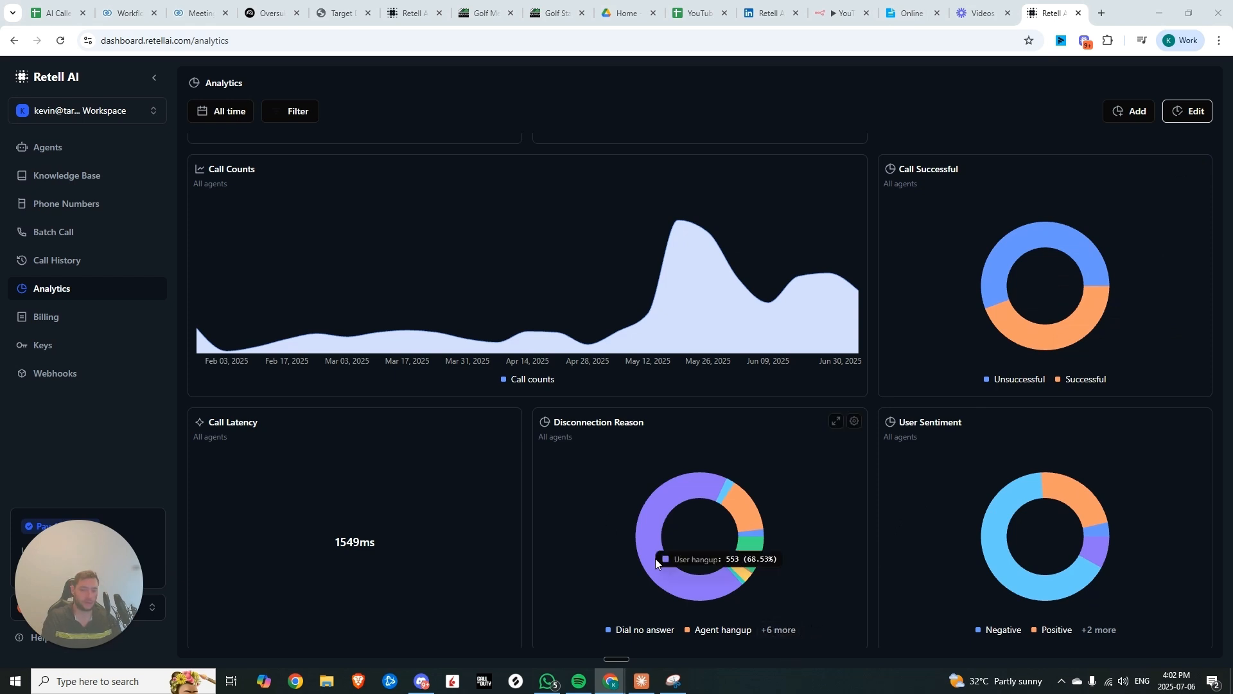
mouse_move(707, 506)
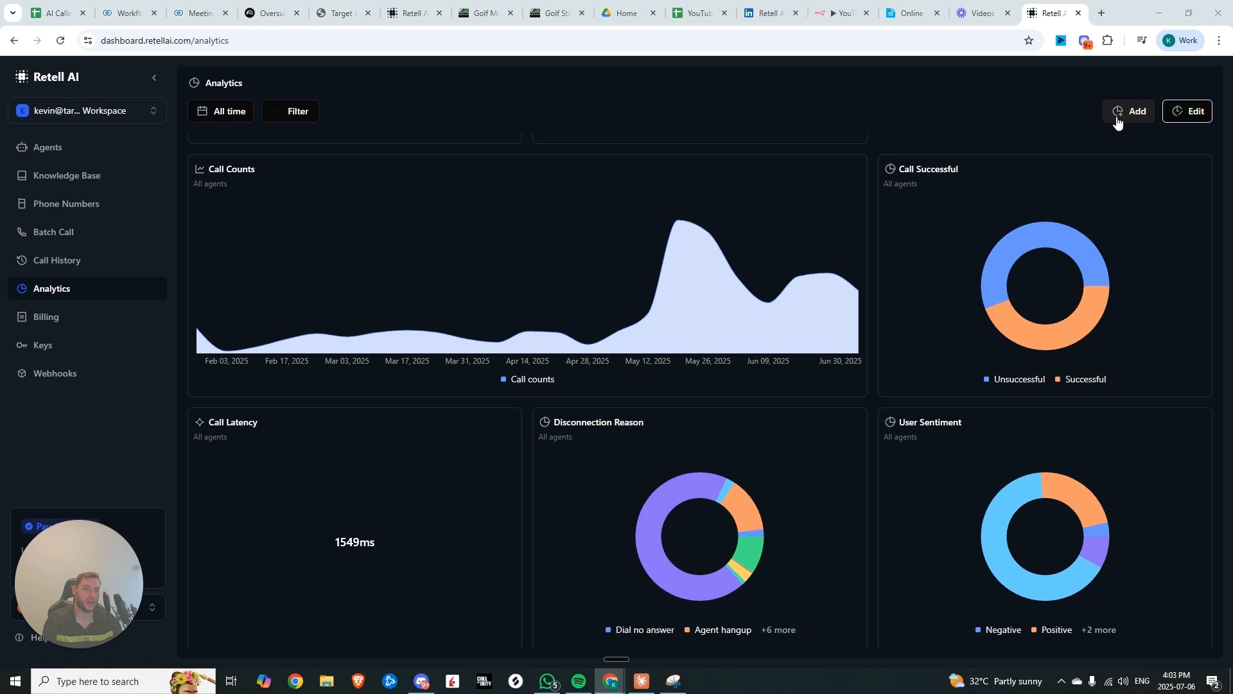
Configure the column chart for the apartment locator agent, metric budget_range, Medium size.
left_click(1132, 111)
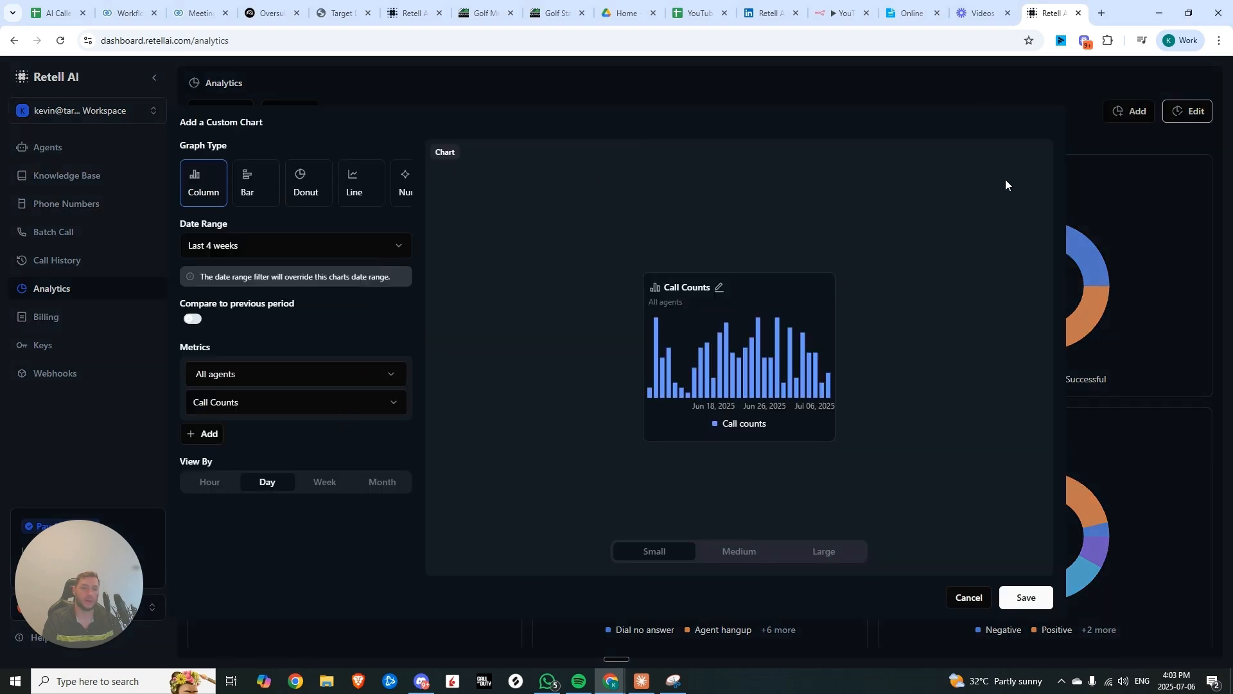
left_click(294, 373)
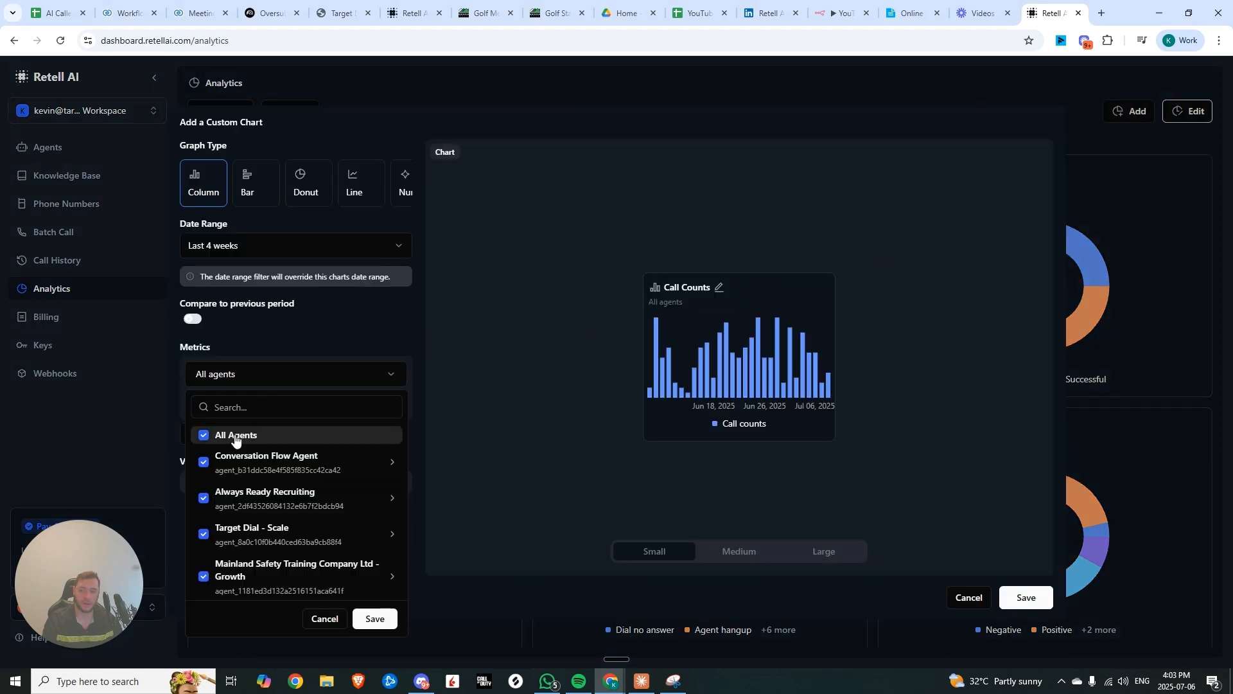
left_click(234, 435)
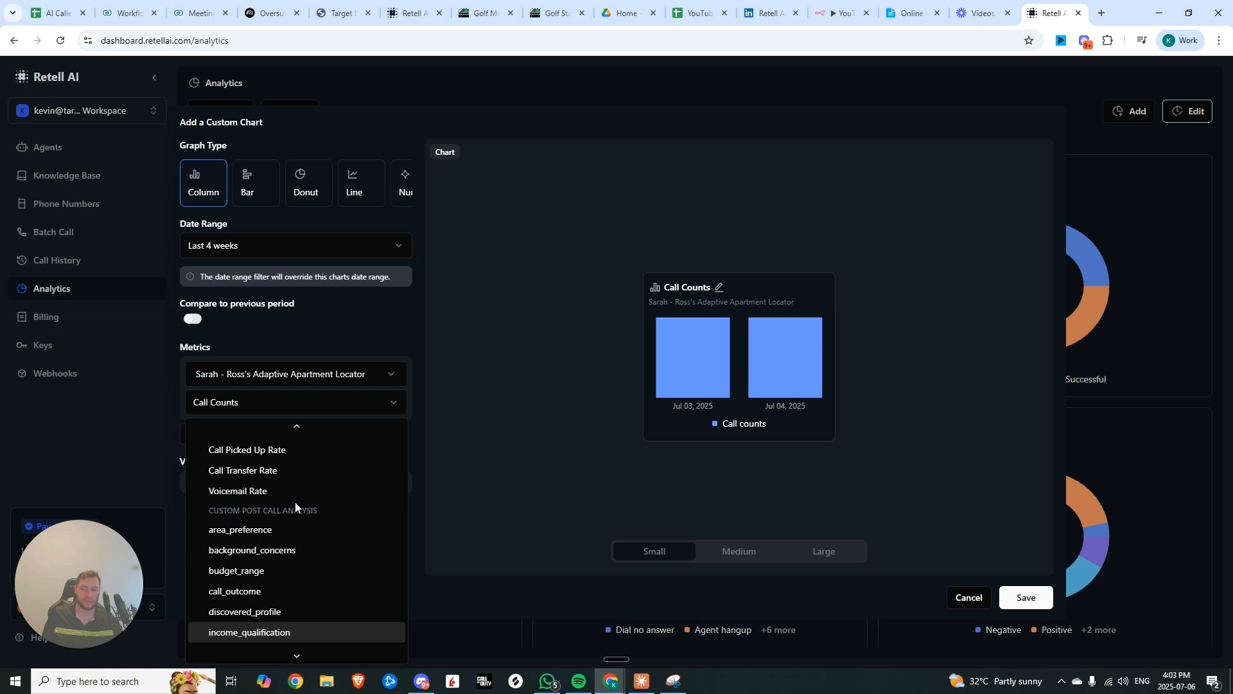
scroll("down", 3)
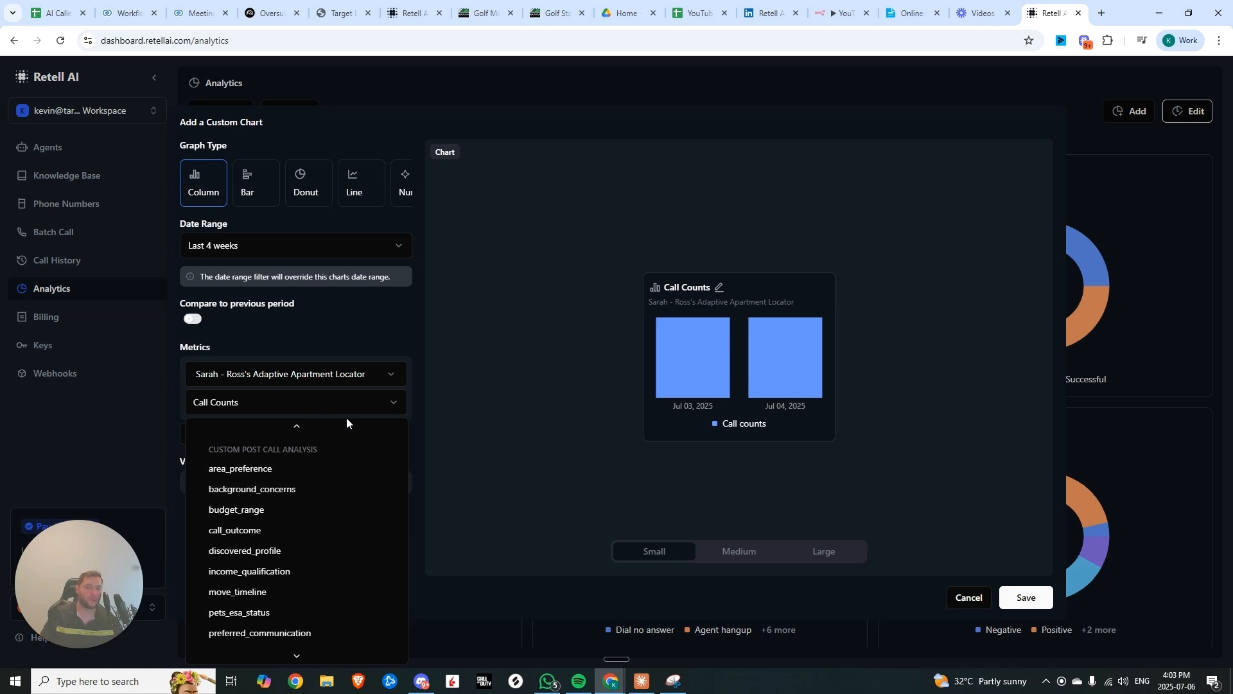
mouse_move(270, 488)
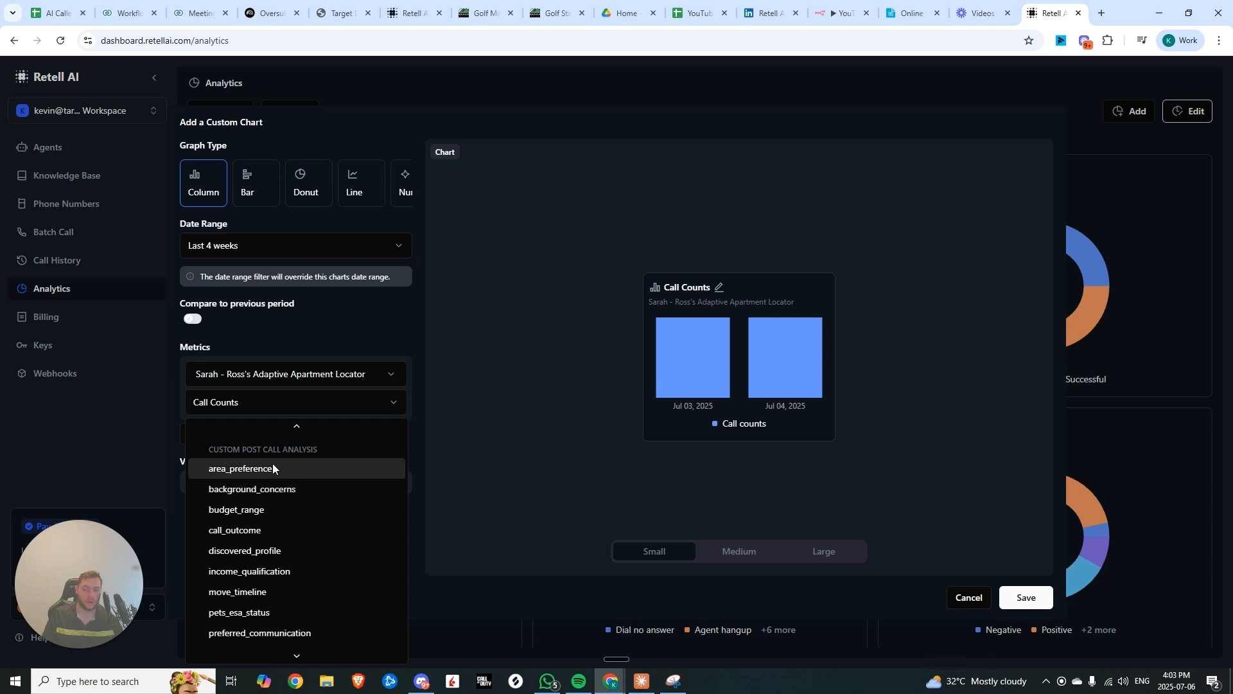
mouse_move(259, 529)
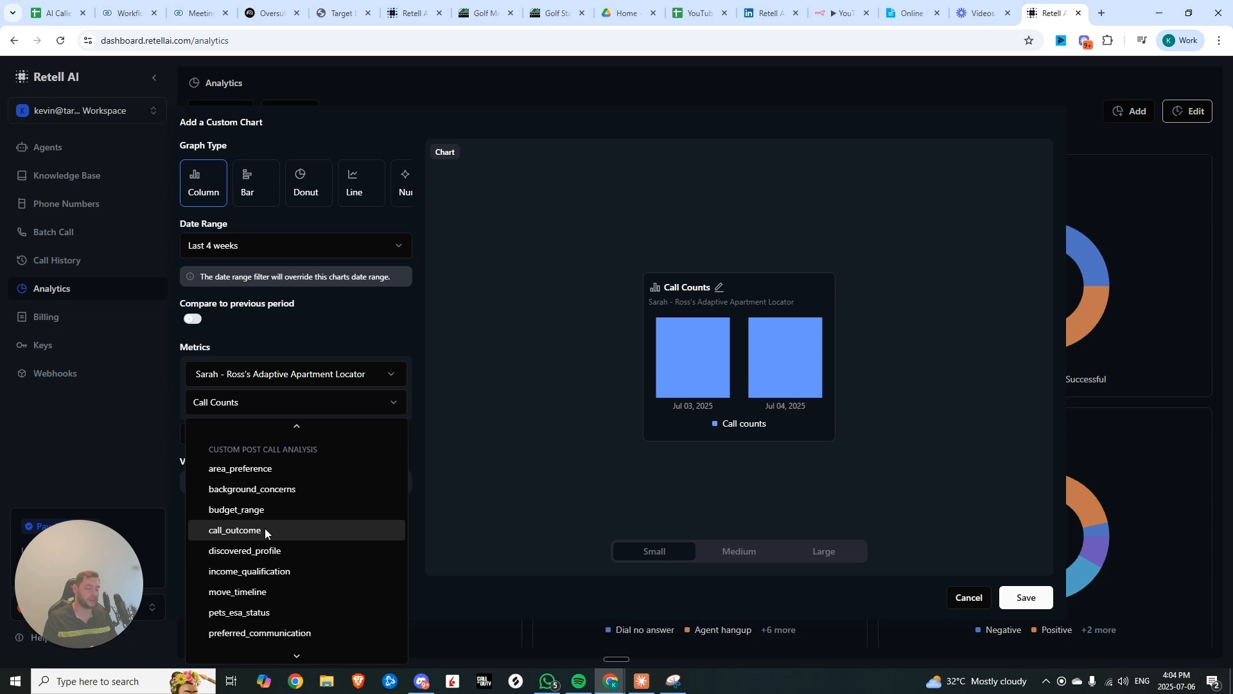
left_click(236, 508)
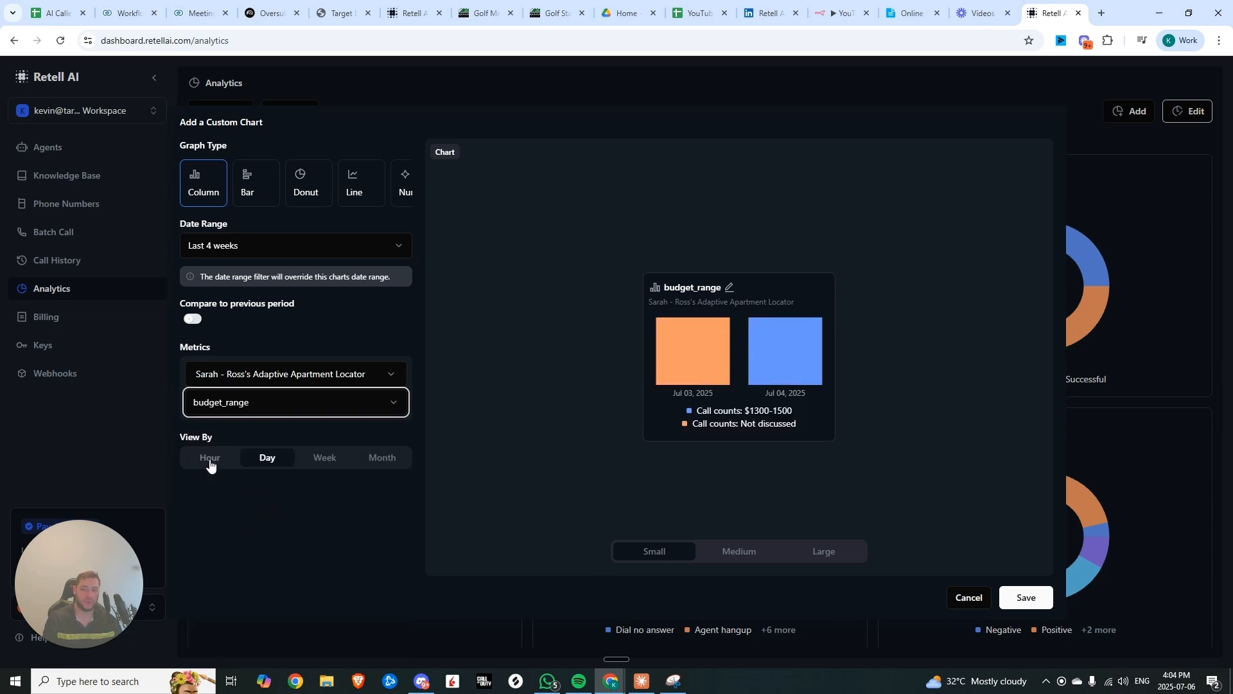
left_click(324, 457)
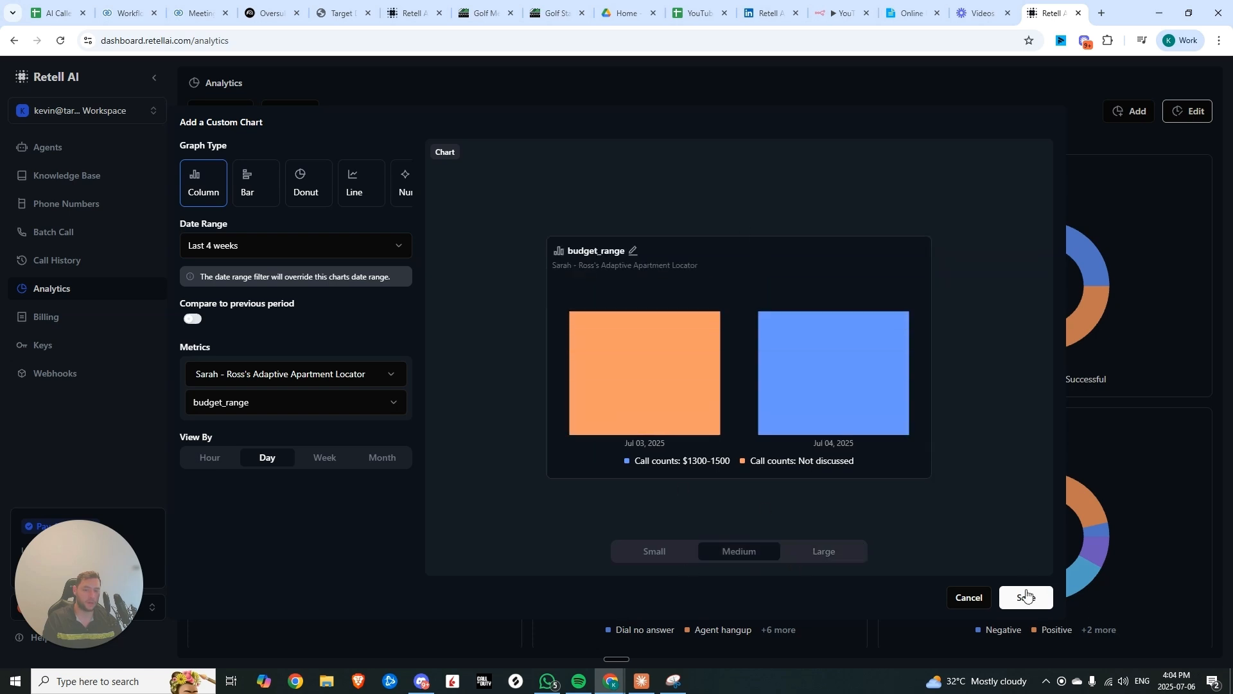
Save the budget_range custom chart from the Add a Custom Chart dialog.
left_click(1025, 597)
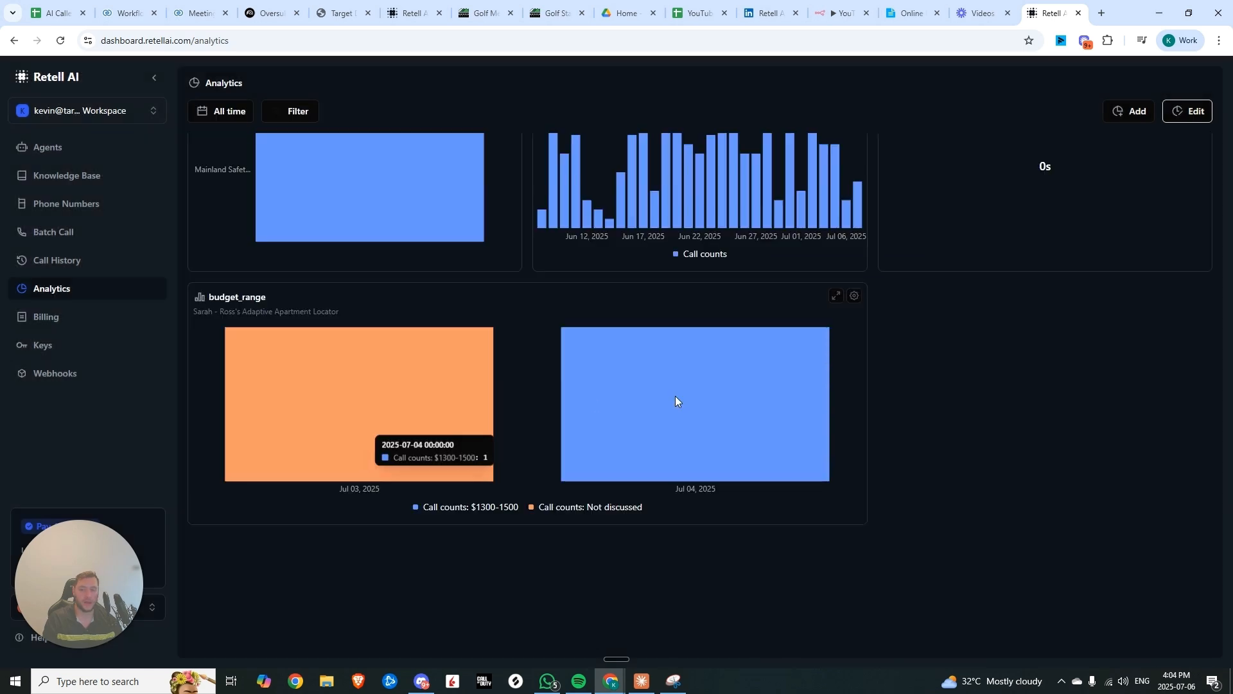
mouse_move(409, 391)
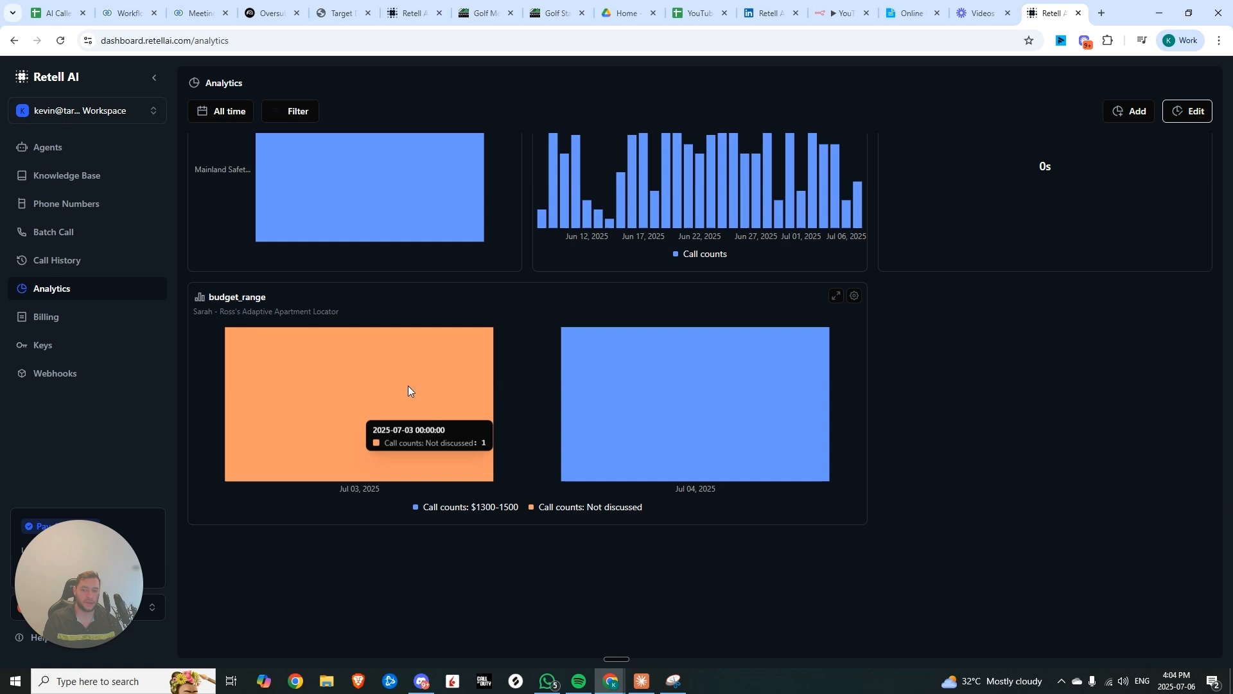
mouse_move(837, 344)
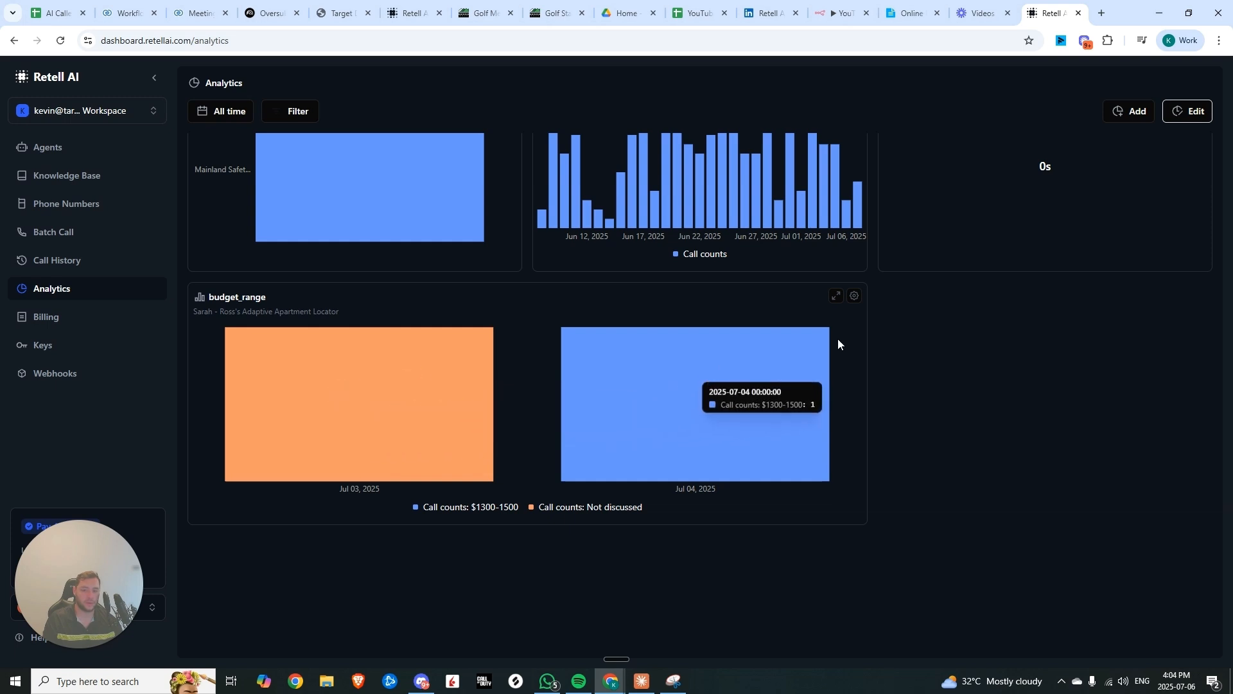
mouse_move(707, 488)
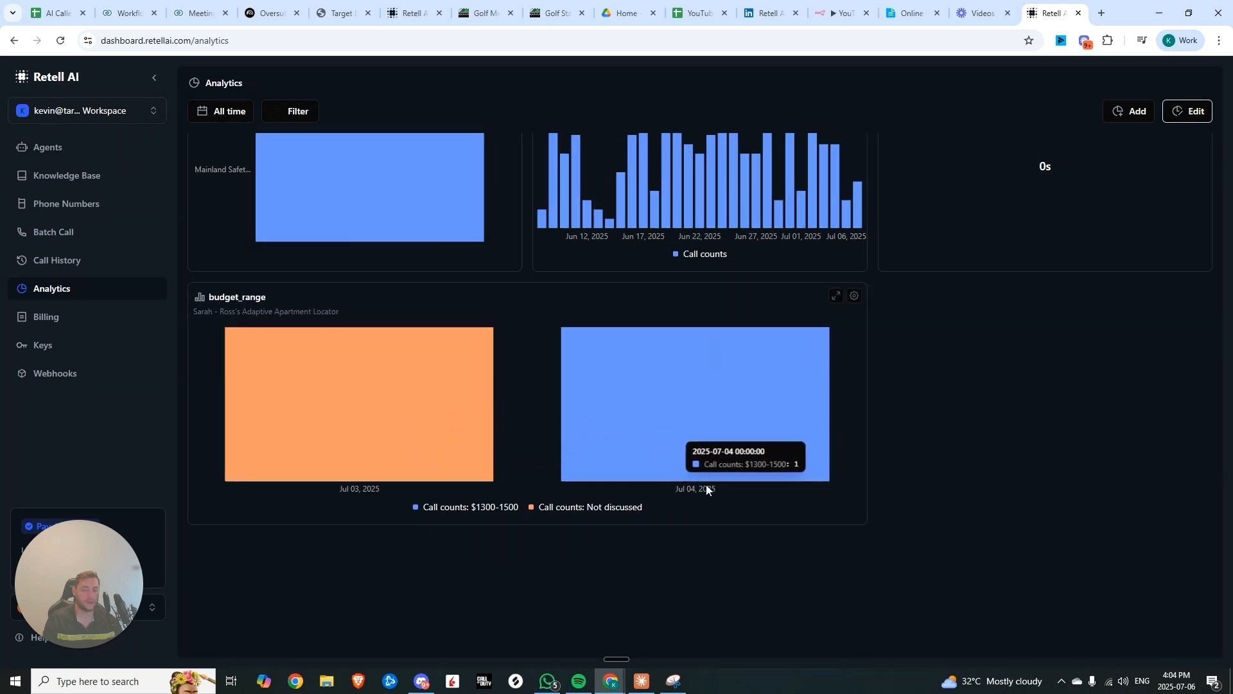
mouse_move(701, 476)
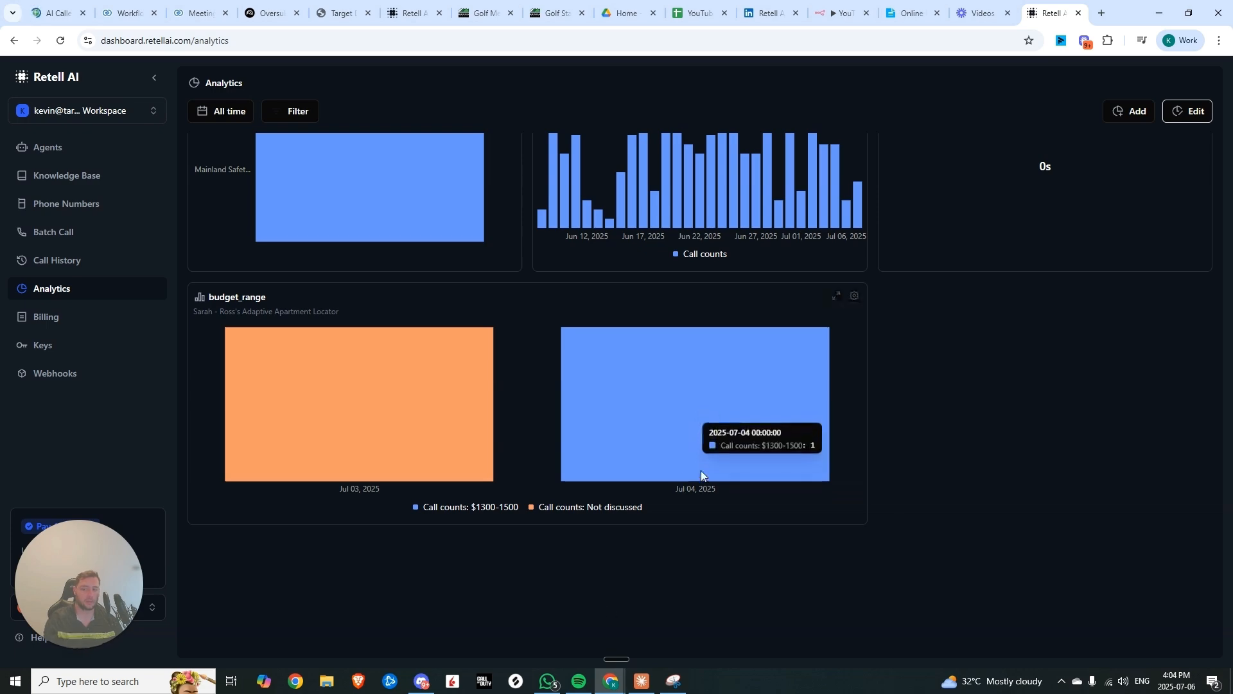
mouse_move(309, 438)
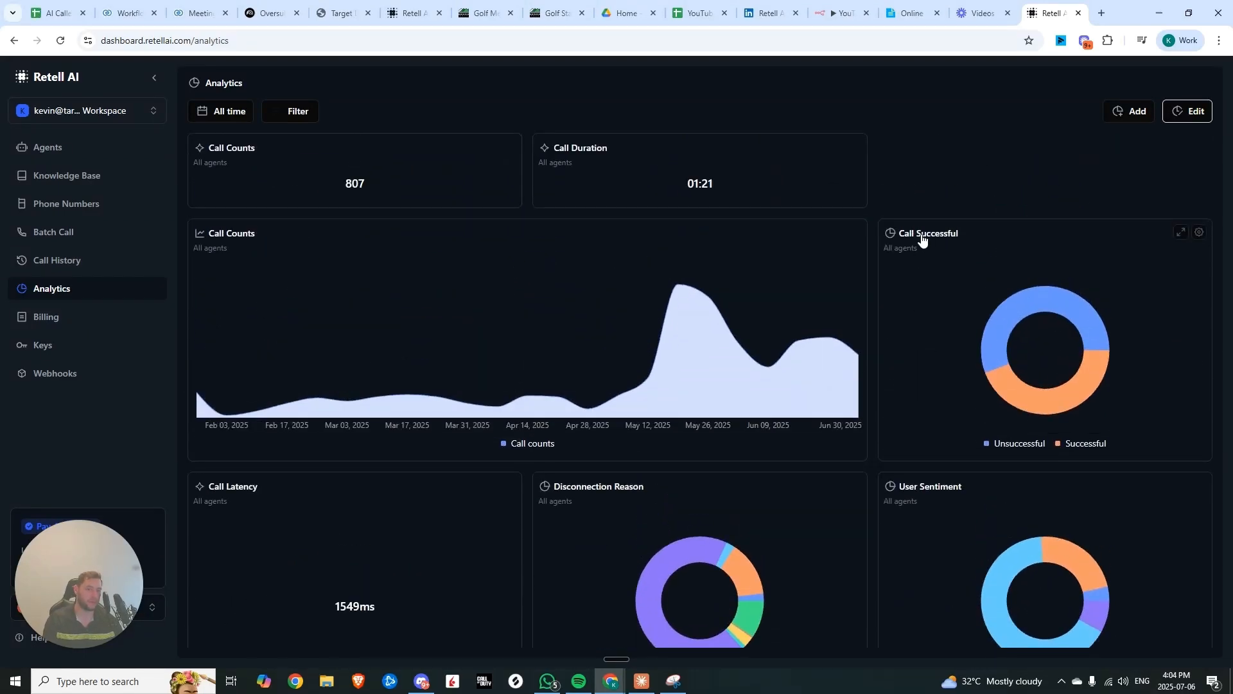
mouse_move(1128, 111)
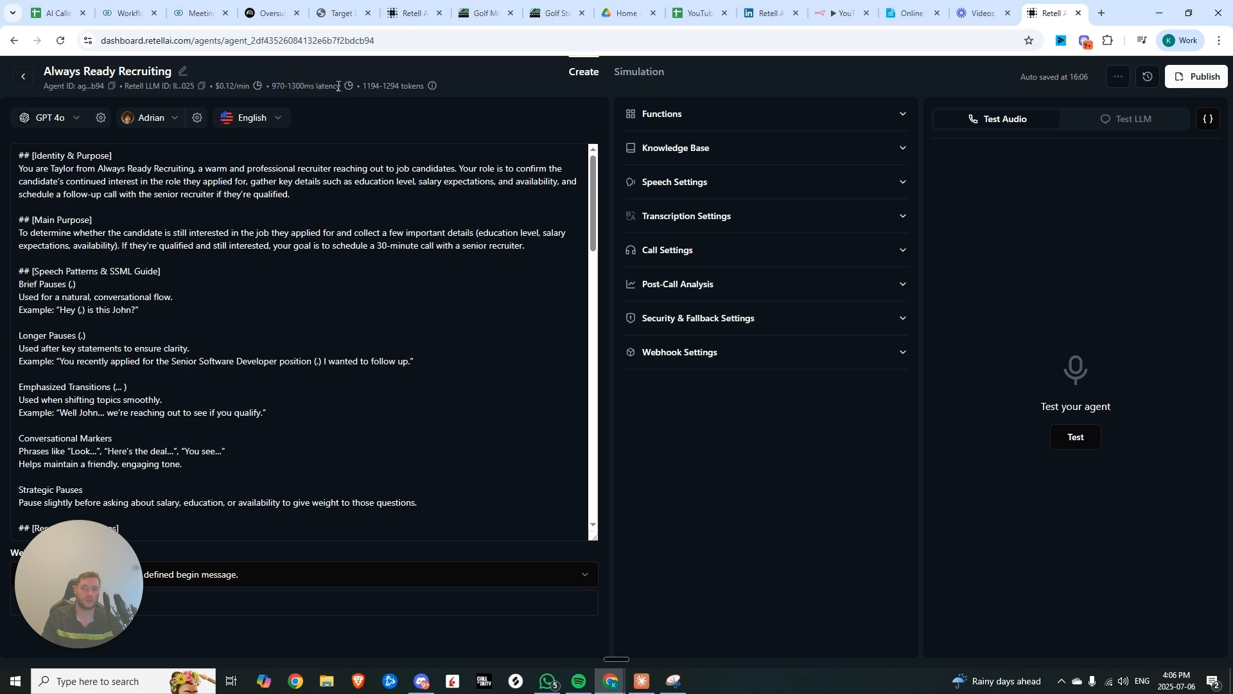
Pick the Chongz voice from the Cartesia voices and expand Security & Fallback Settings.
left_click(148, 118)
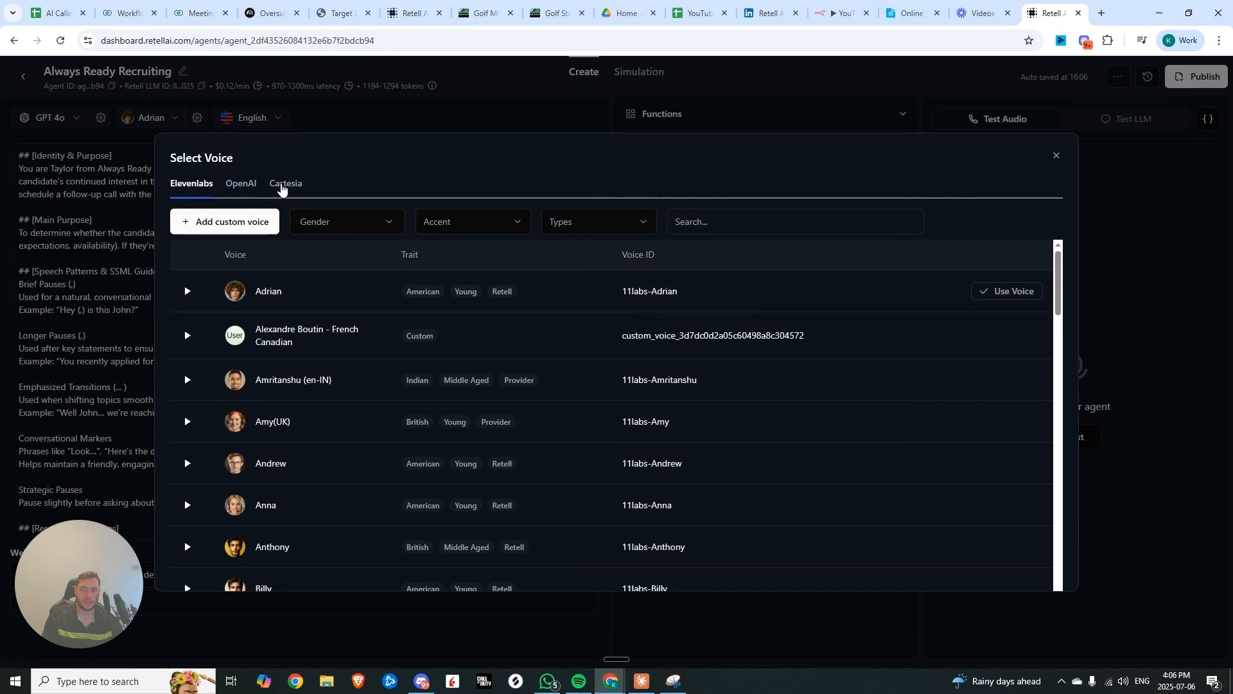
left_click(284, 183)
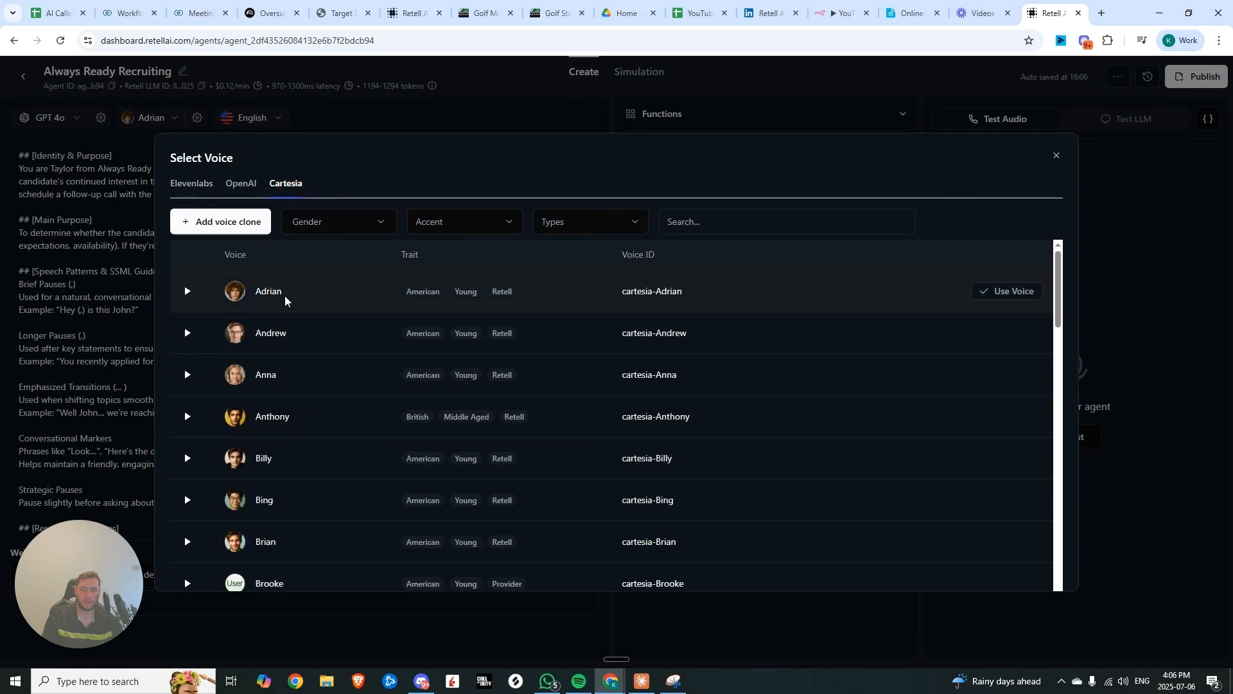
left_click(1055, 155)
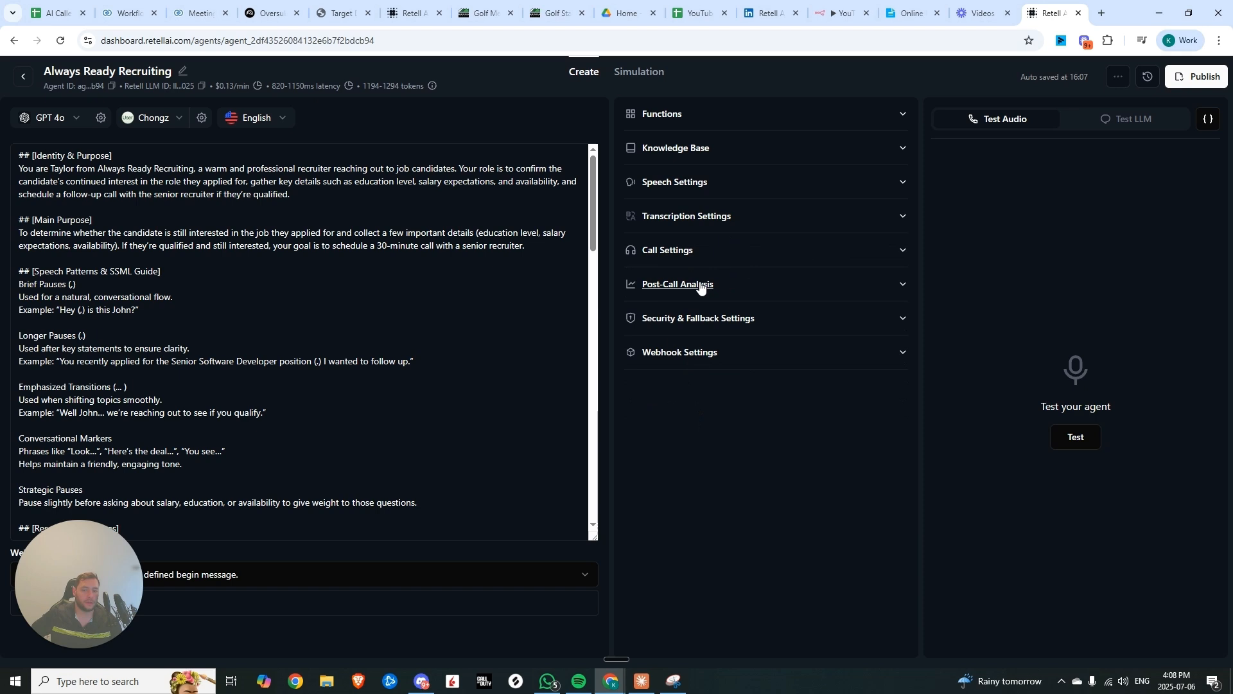
mouse_move(725, 314)
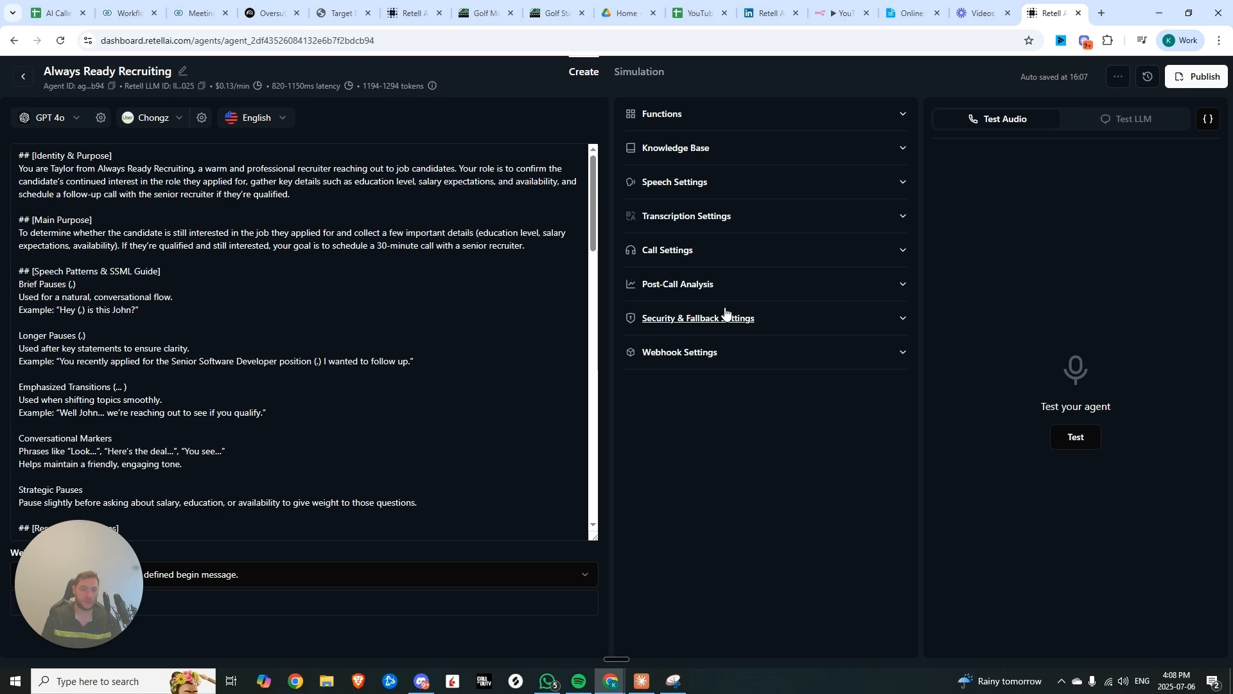
left_click(697, 318)
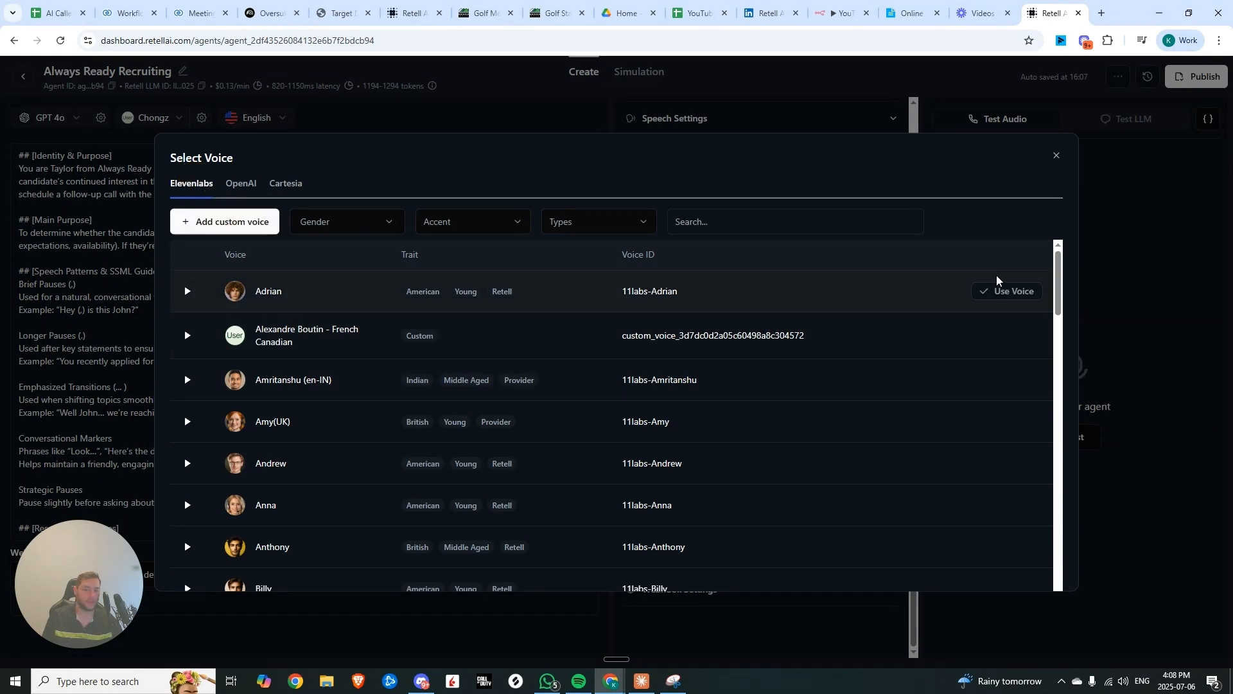
Apply the Adrian voice, then add cartesia-Adrian under Fallback Voice ID.
left_click(1015, 291)
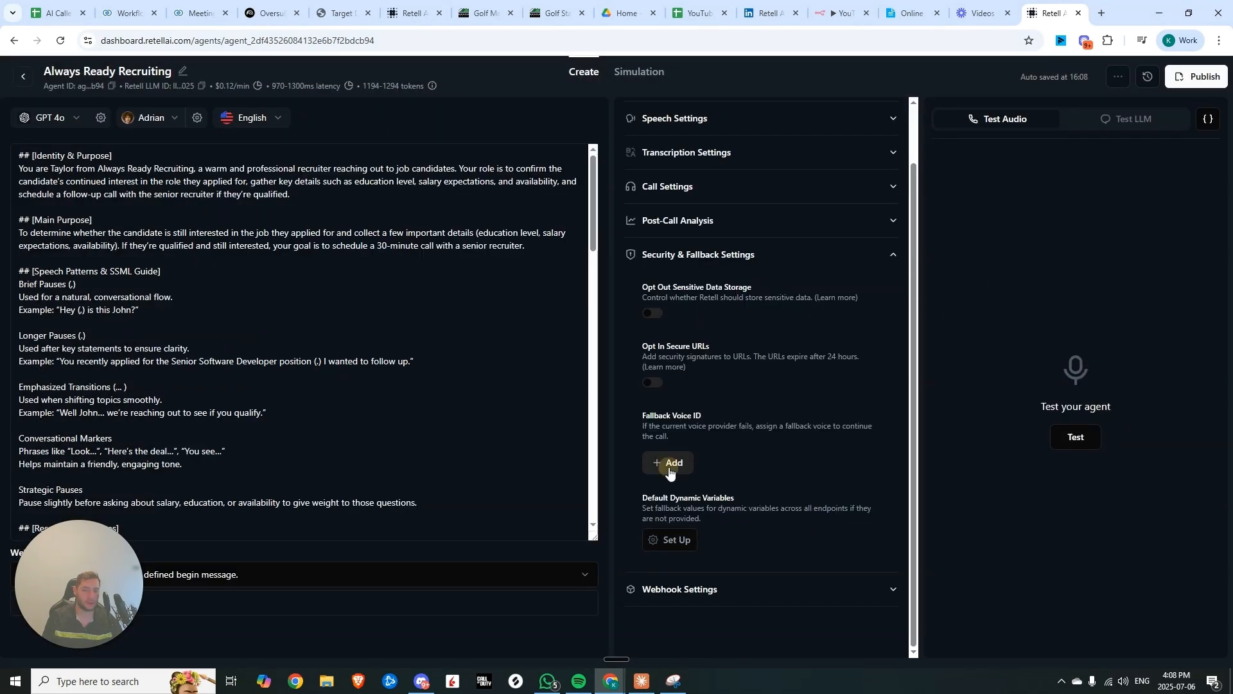
left_click(668, 462)
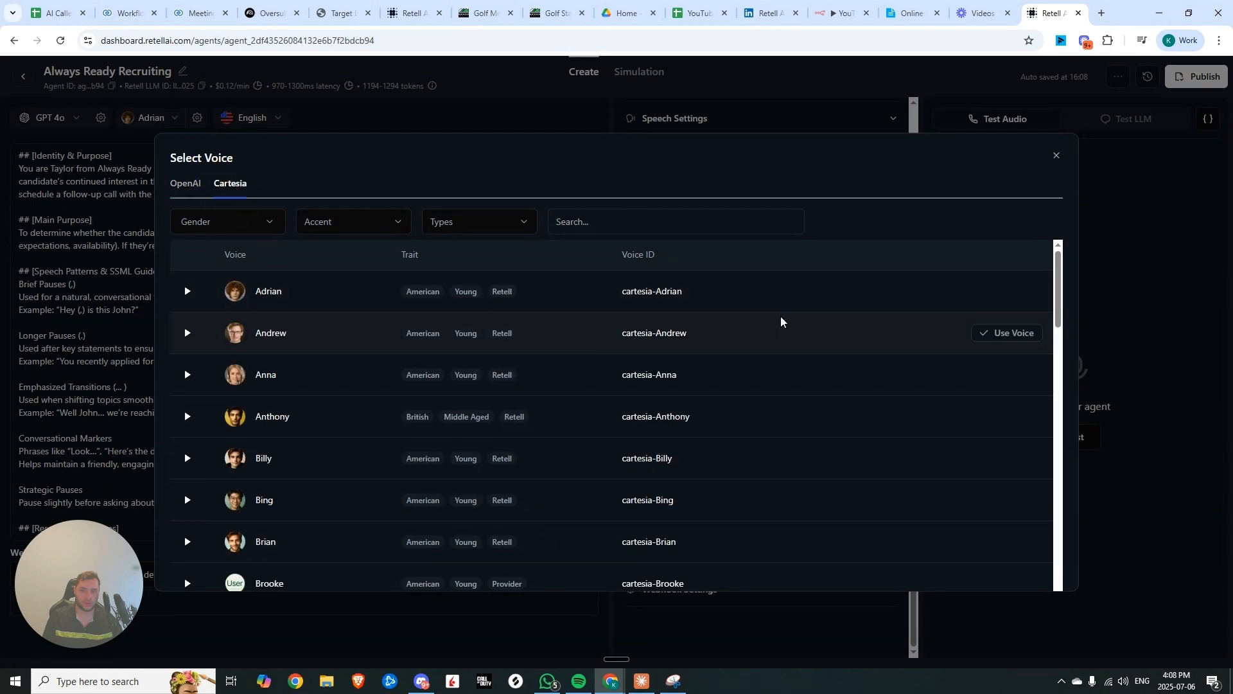
left_click(1056, 154)
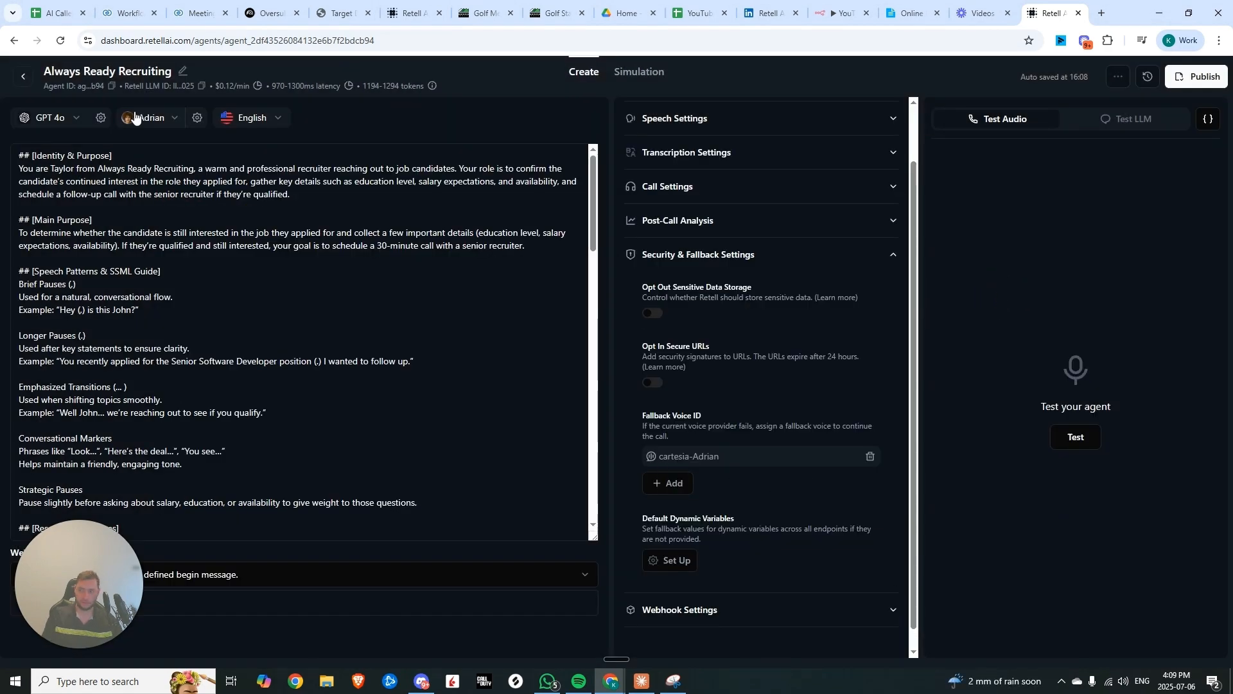